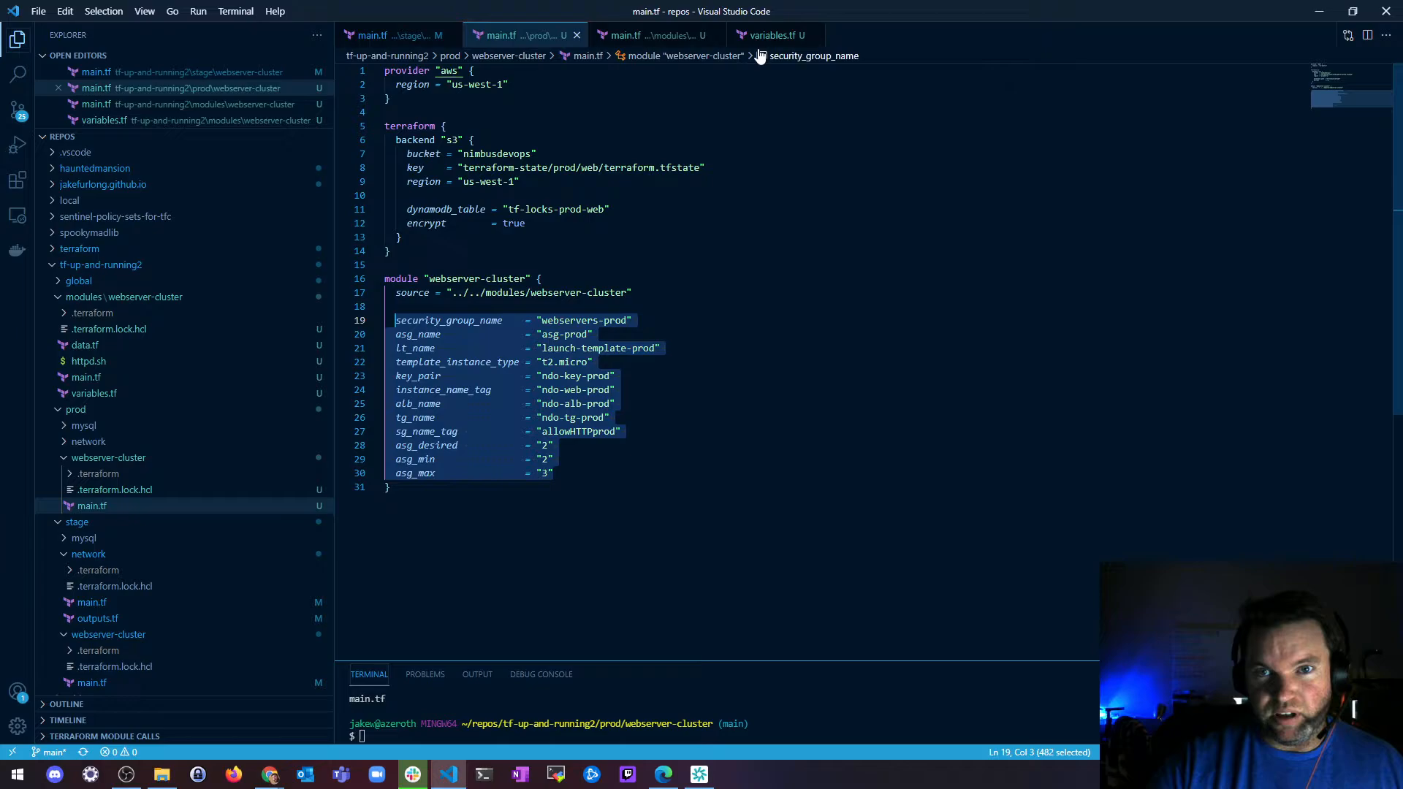
- Compare the module arguments in the prod and stage main.tf files, finishing on stage
{"action": "left_click", "coordinate": [772, 35]}
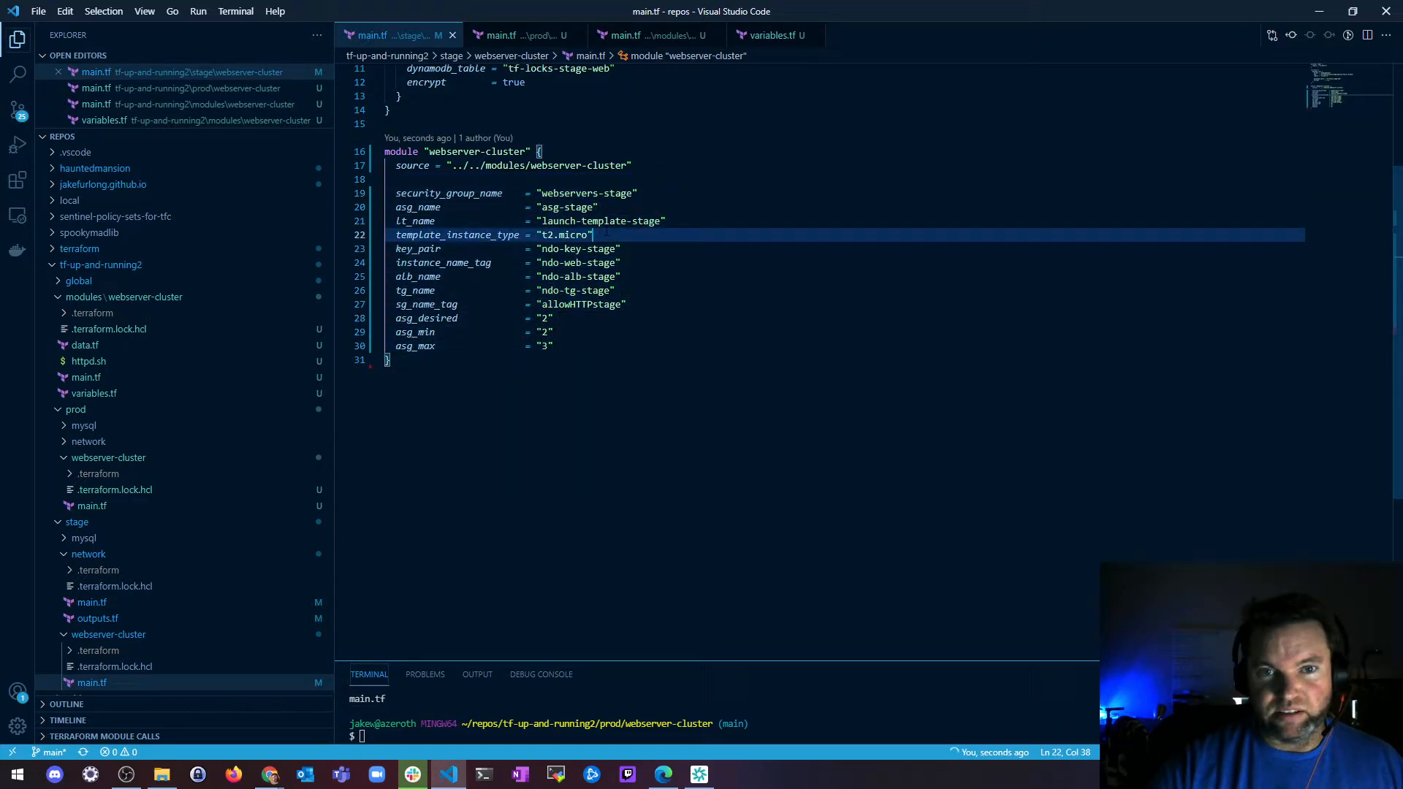
{"action": "left_click", "coordinate": [563, 234]}
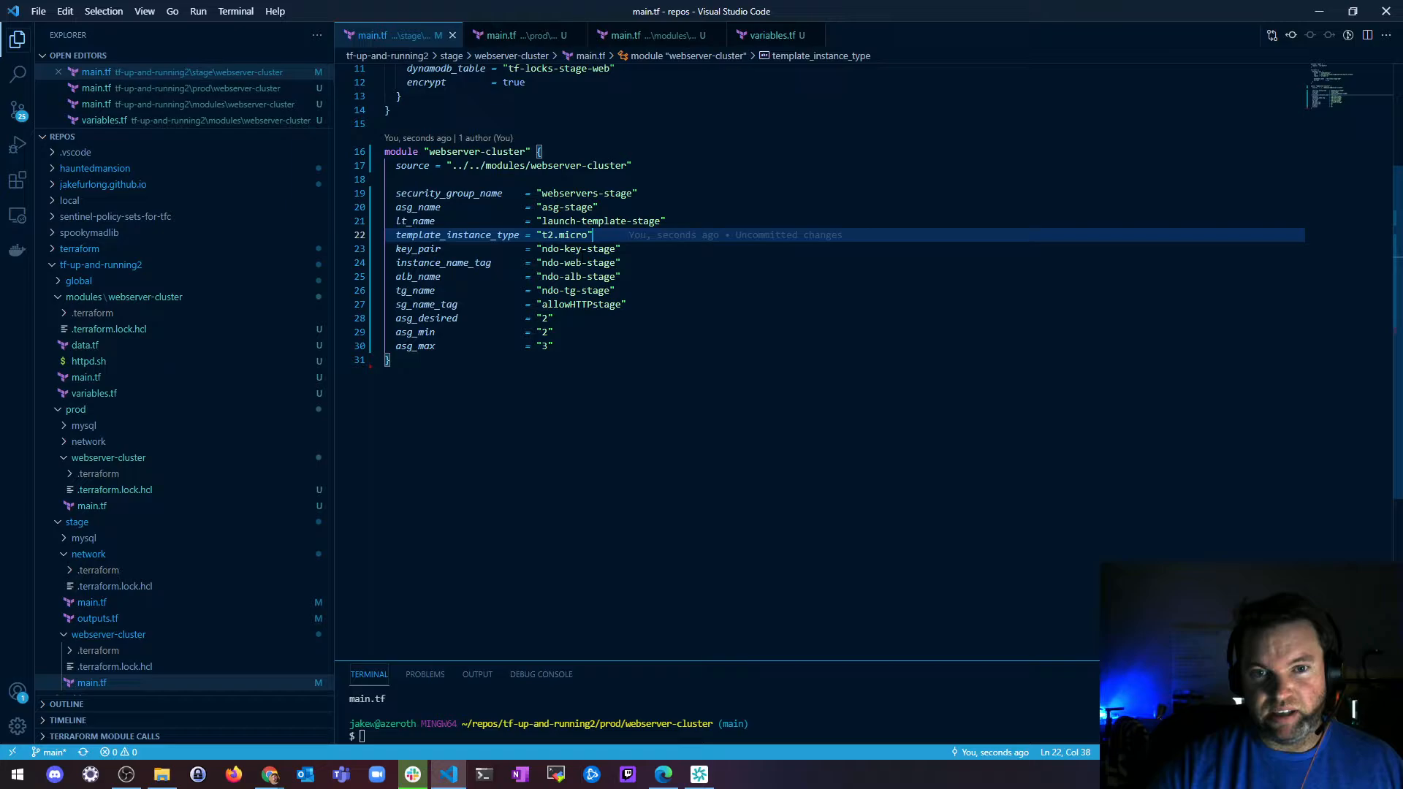
{"action": "left_click", "coordinate": [506, 35]}
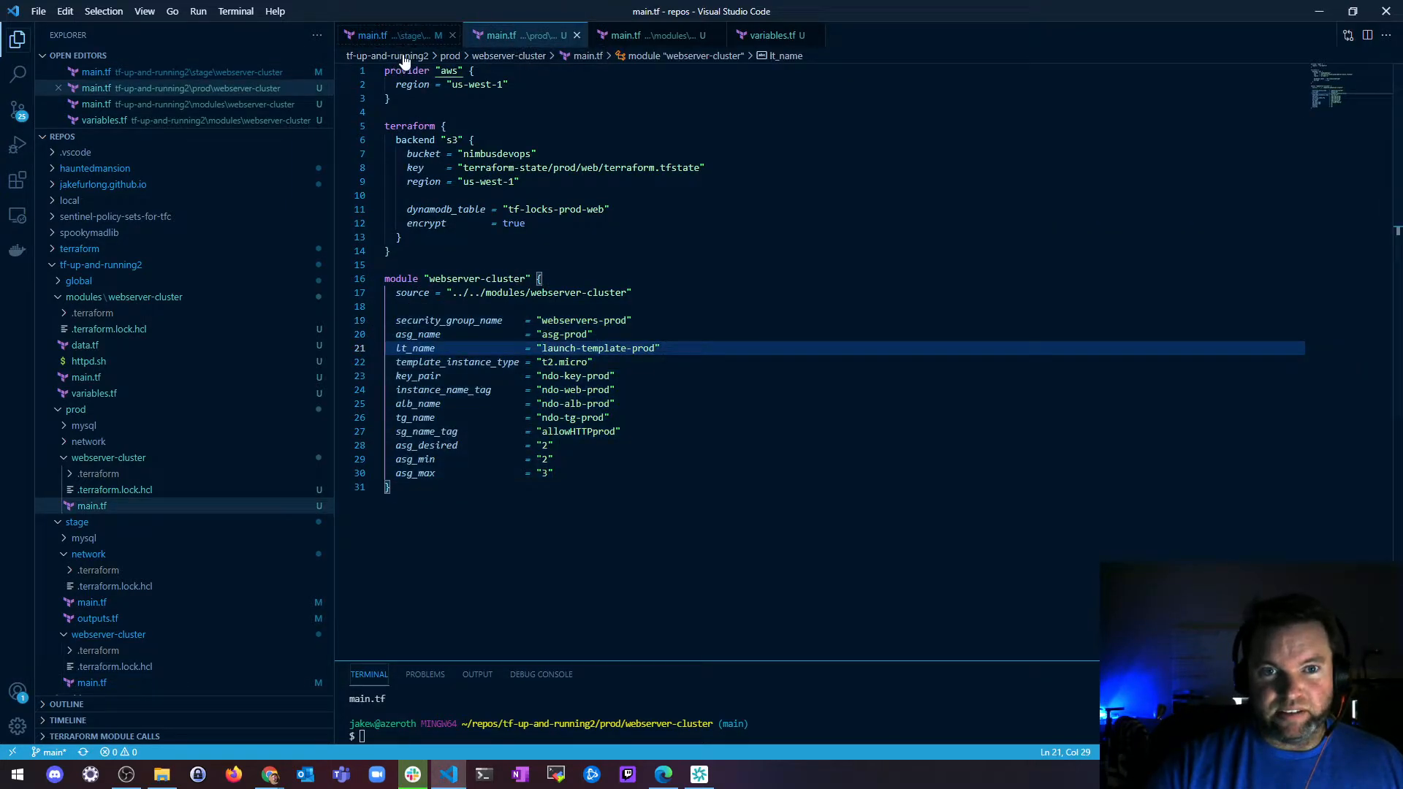
{"action": "left_click", "coordinate": [371, 35]}
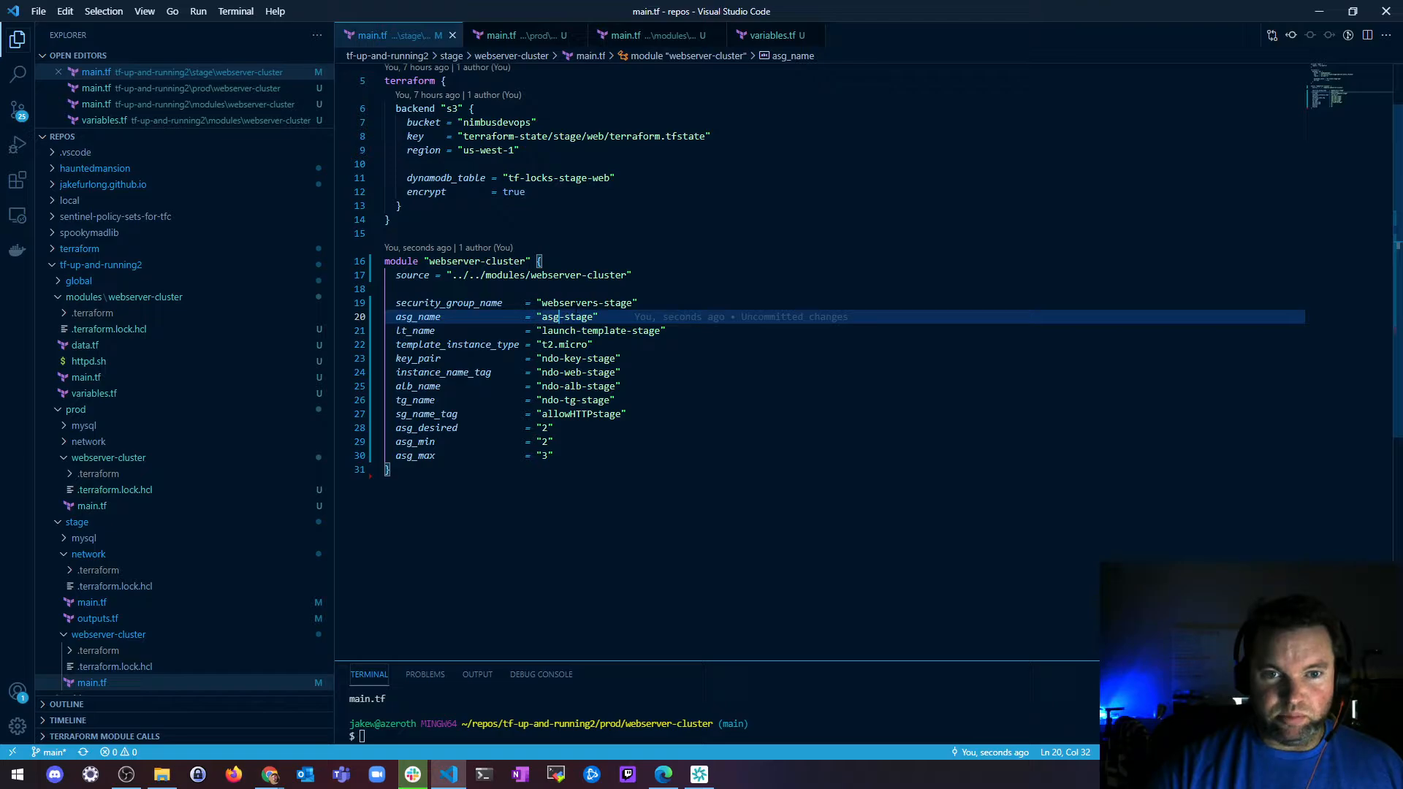
{"action": "left_click", "coordinate": [448, 302]}
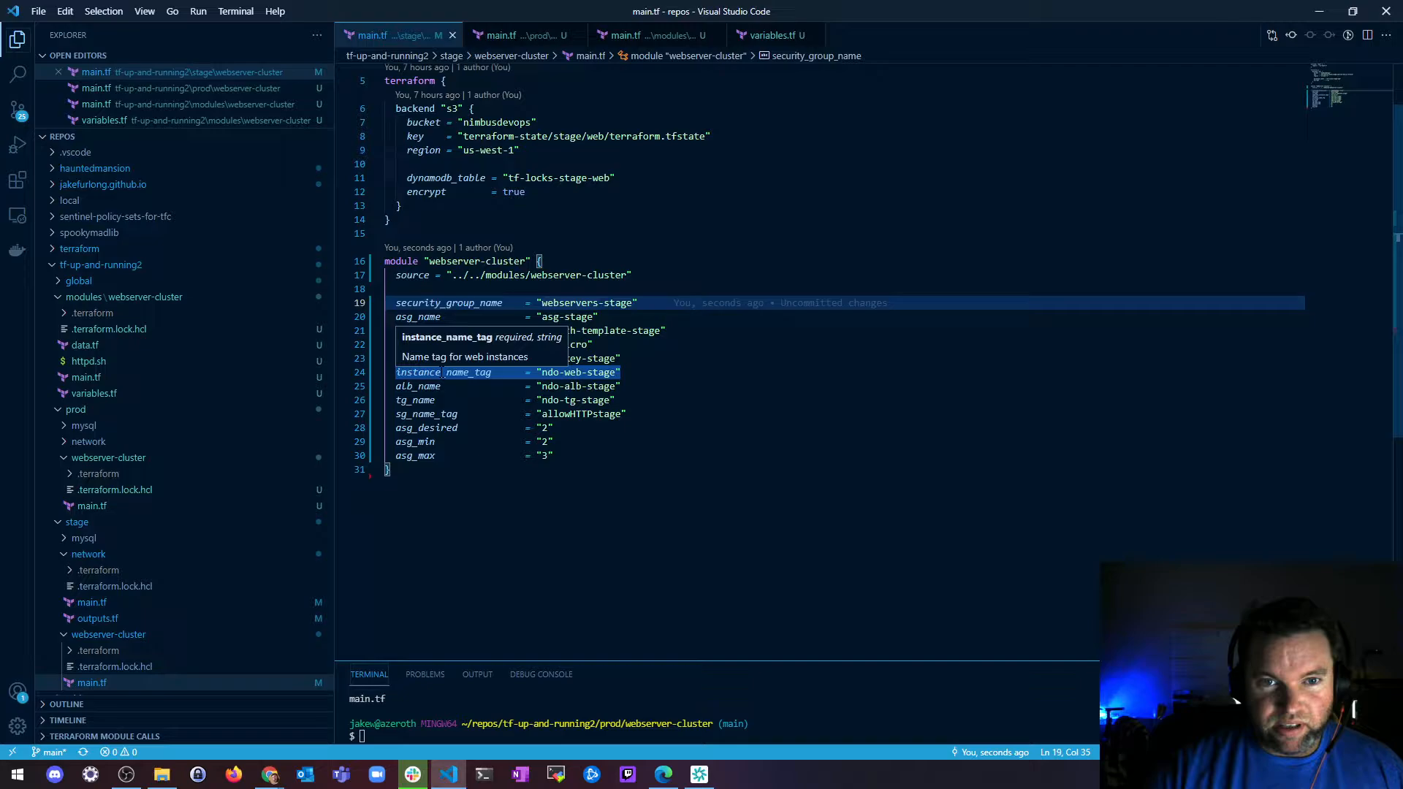
- Open the webserver-cluster module main.tf and inspect the security group ingress rule's tcp protocol
{"action": "left_click", "coordinate": [649, 36]}
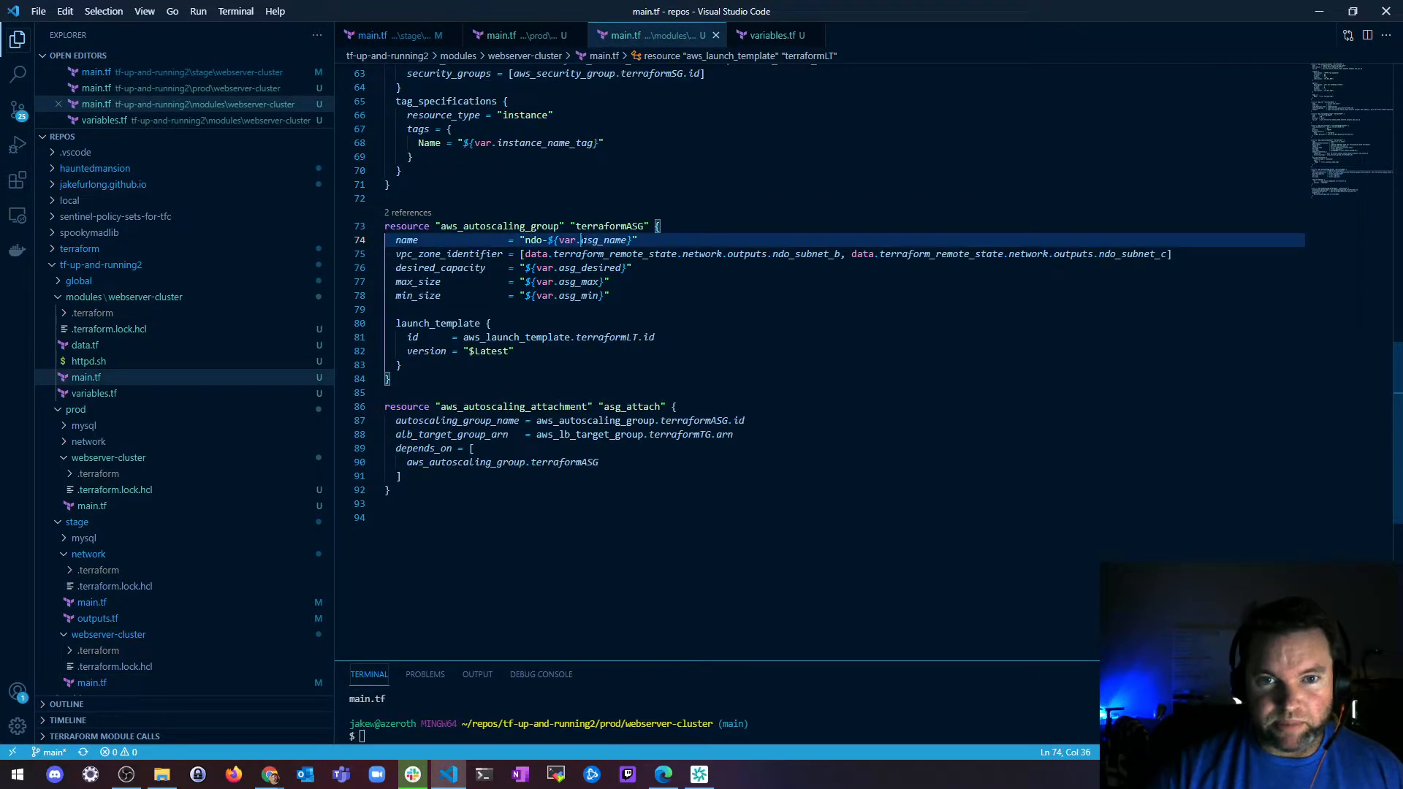
{"action": "left_click", "coordinate": [609, 295]}
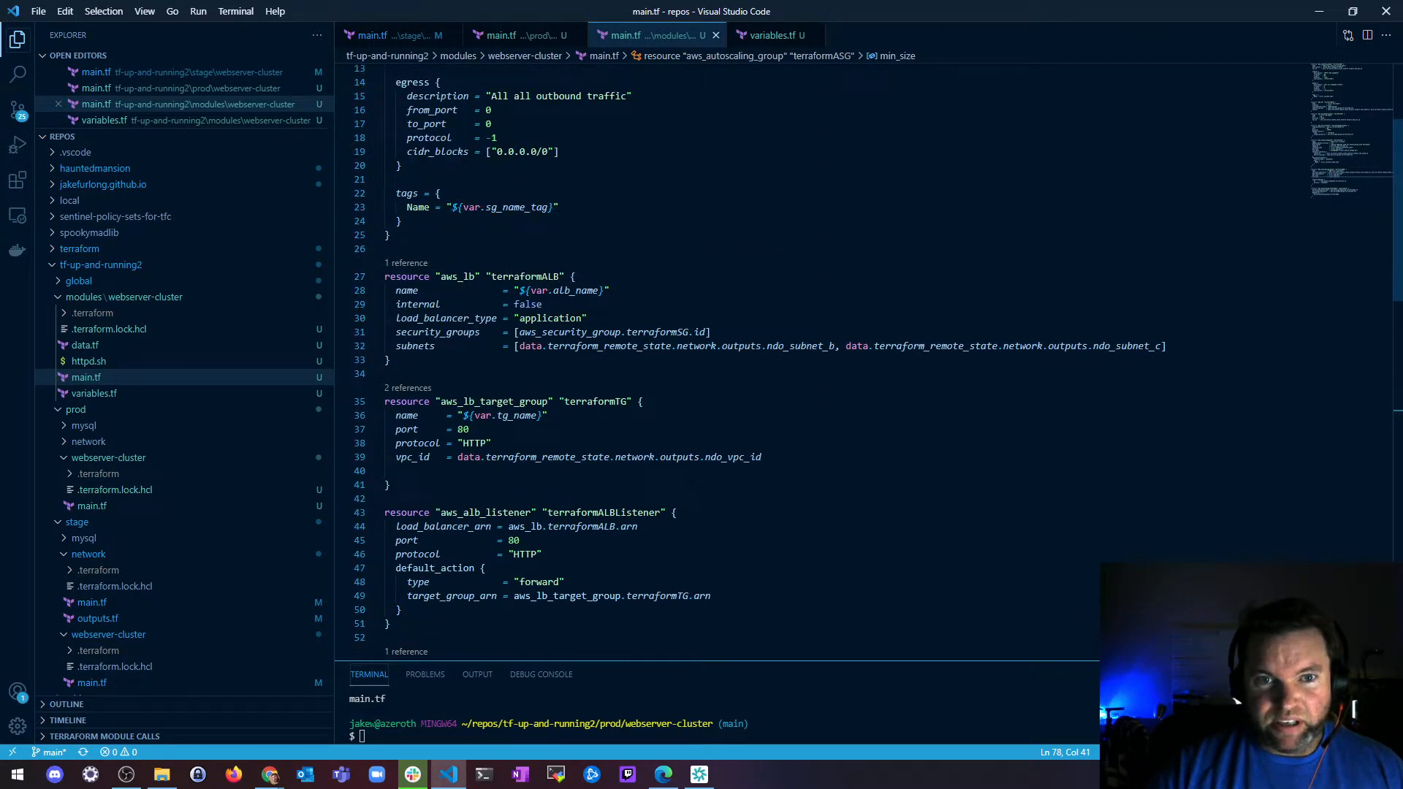
{"action": "scroll", "scroll_direction": "down", "scroll_amount": 3}
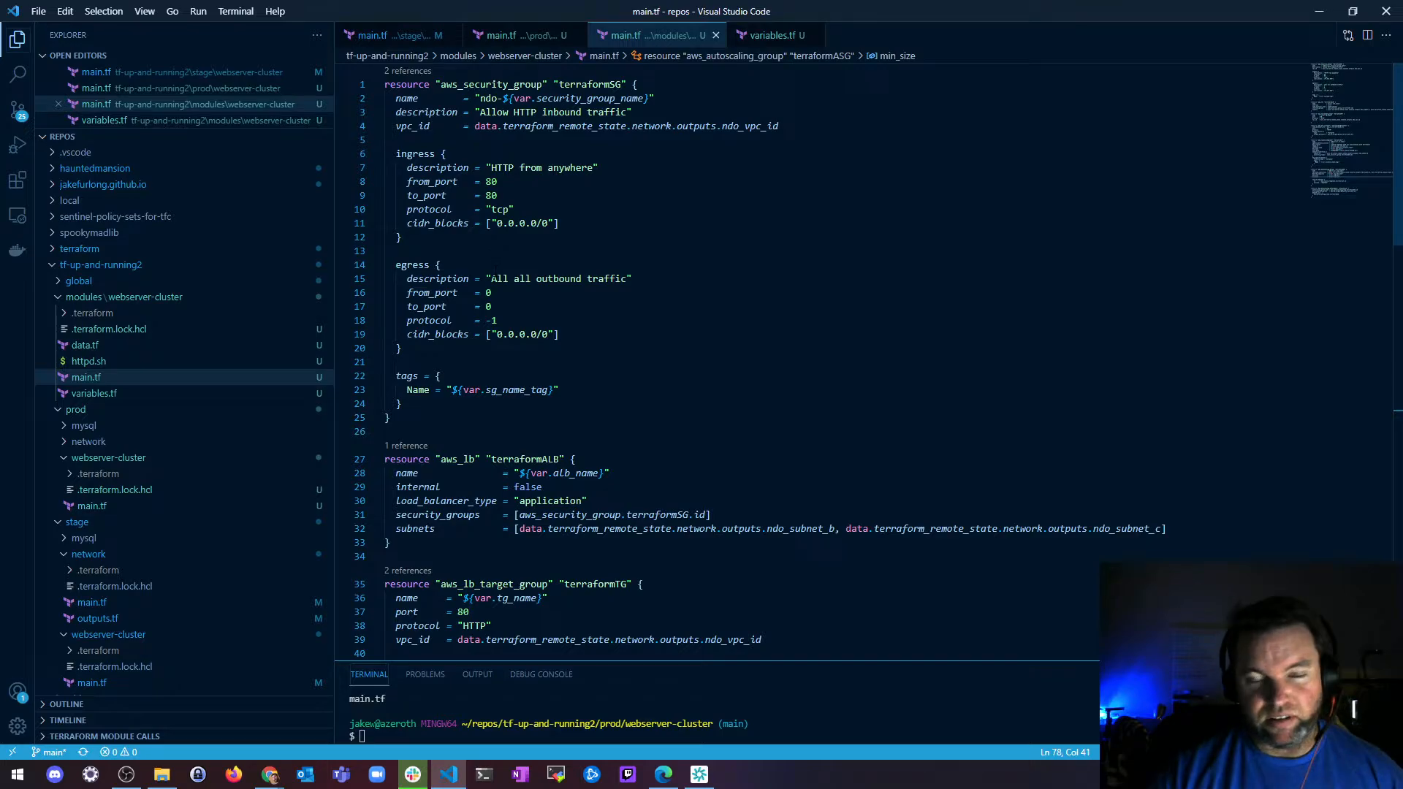
{"action": "double_click", "coordinate": [557, 279]}
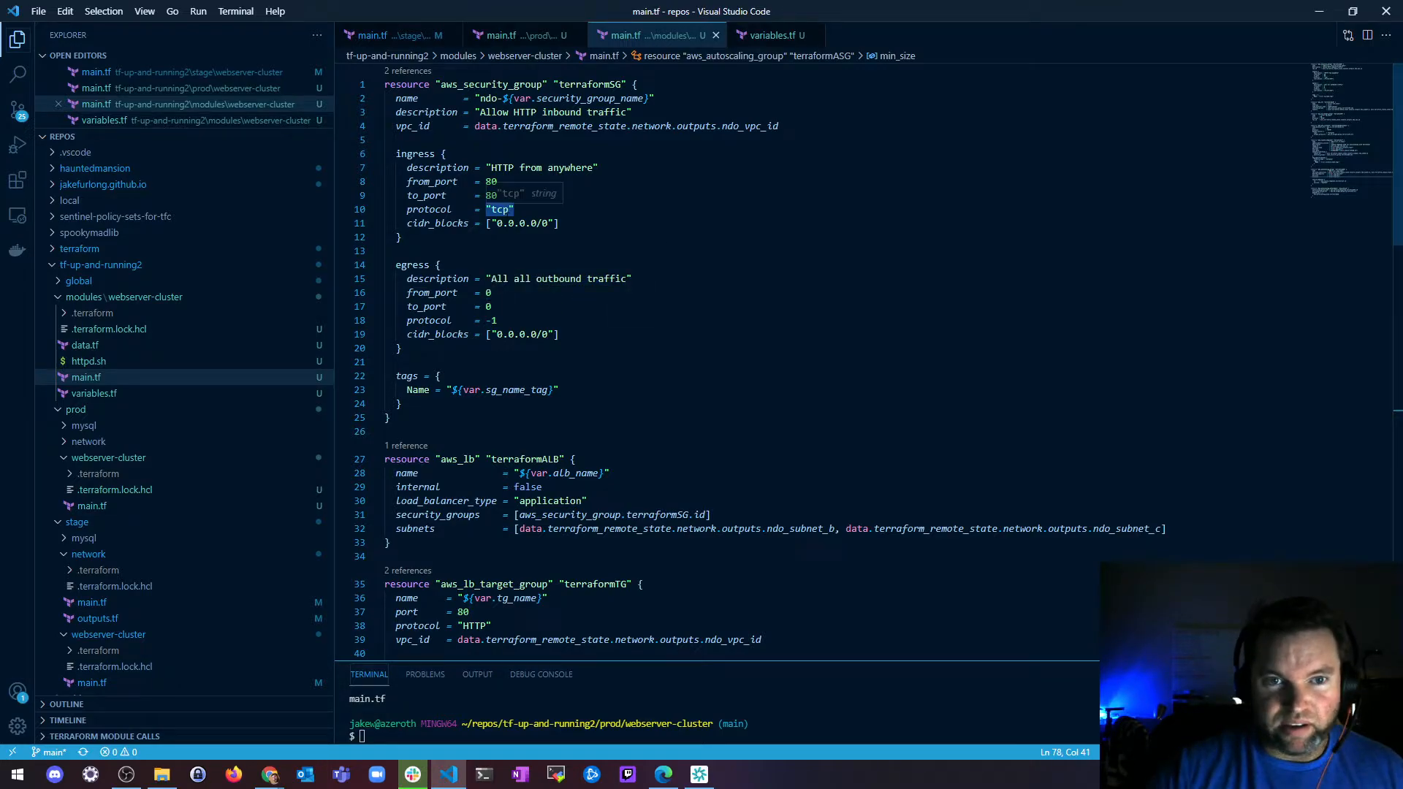
{"action": "scroll", "scroll_direction": "down", "scroll_amount": 3}
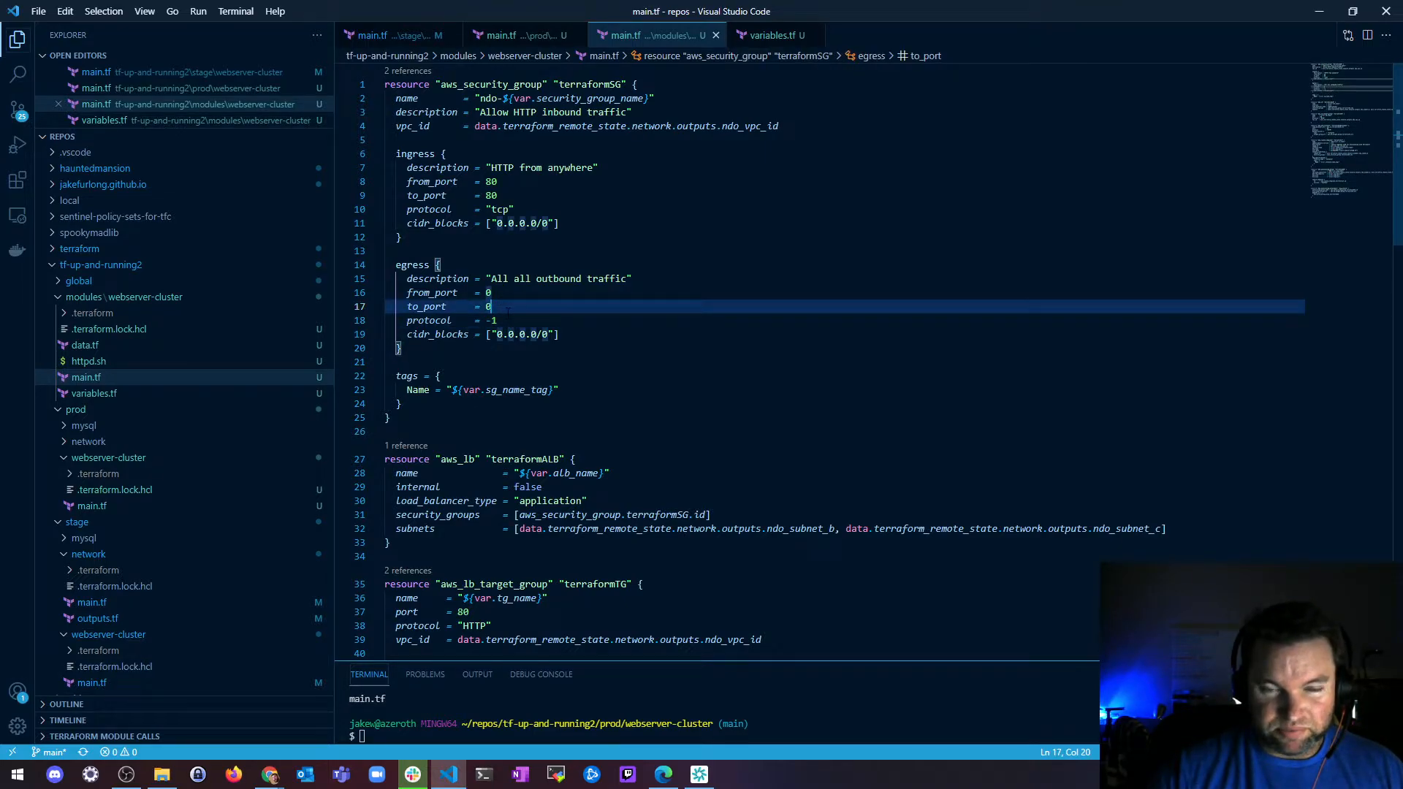
{"action": "left_click", "coordinate": [492, 320]}
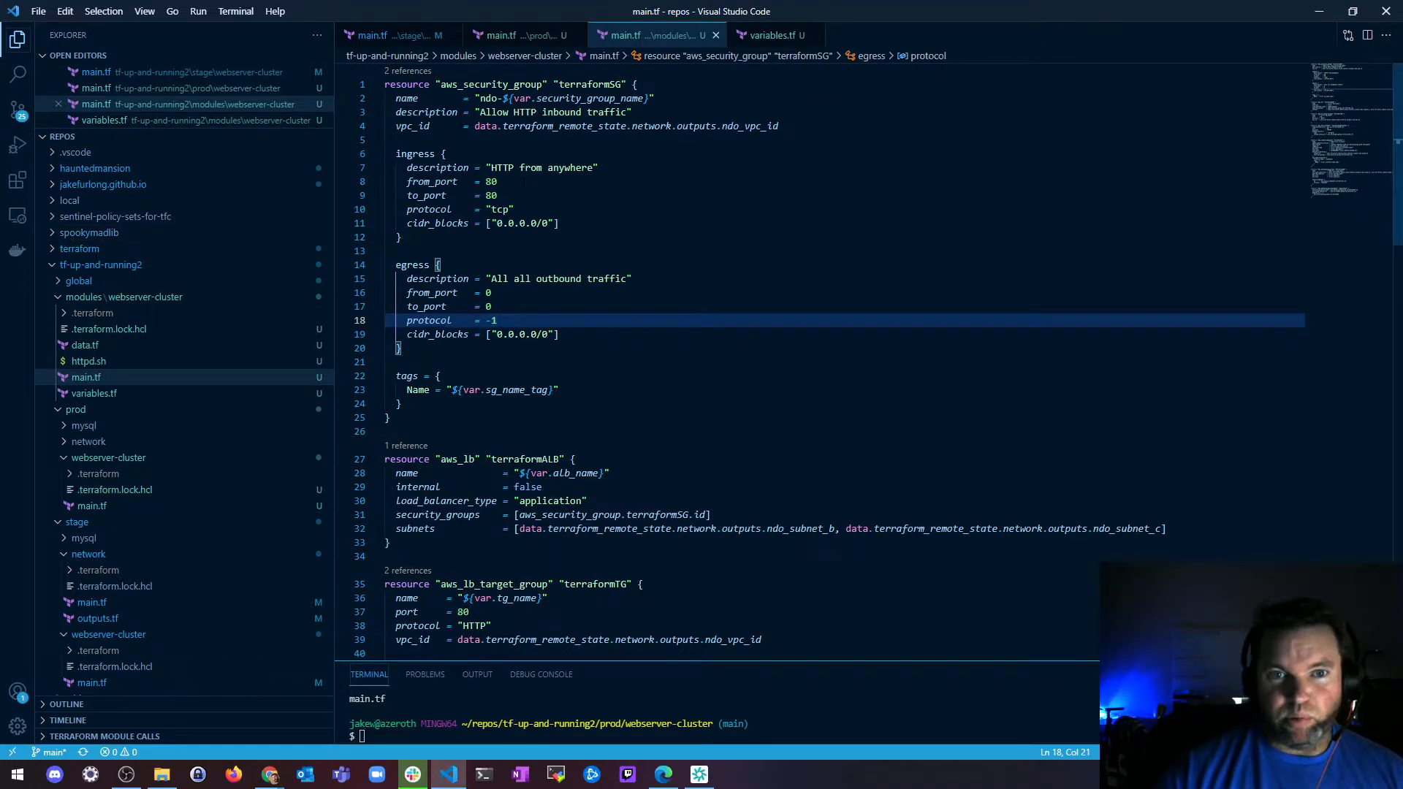
{"action": "left_click", "coordinate": [425, 195]}
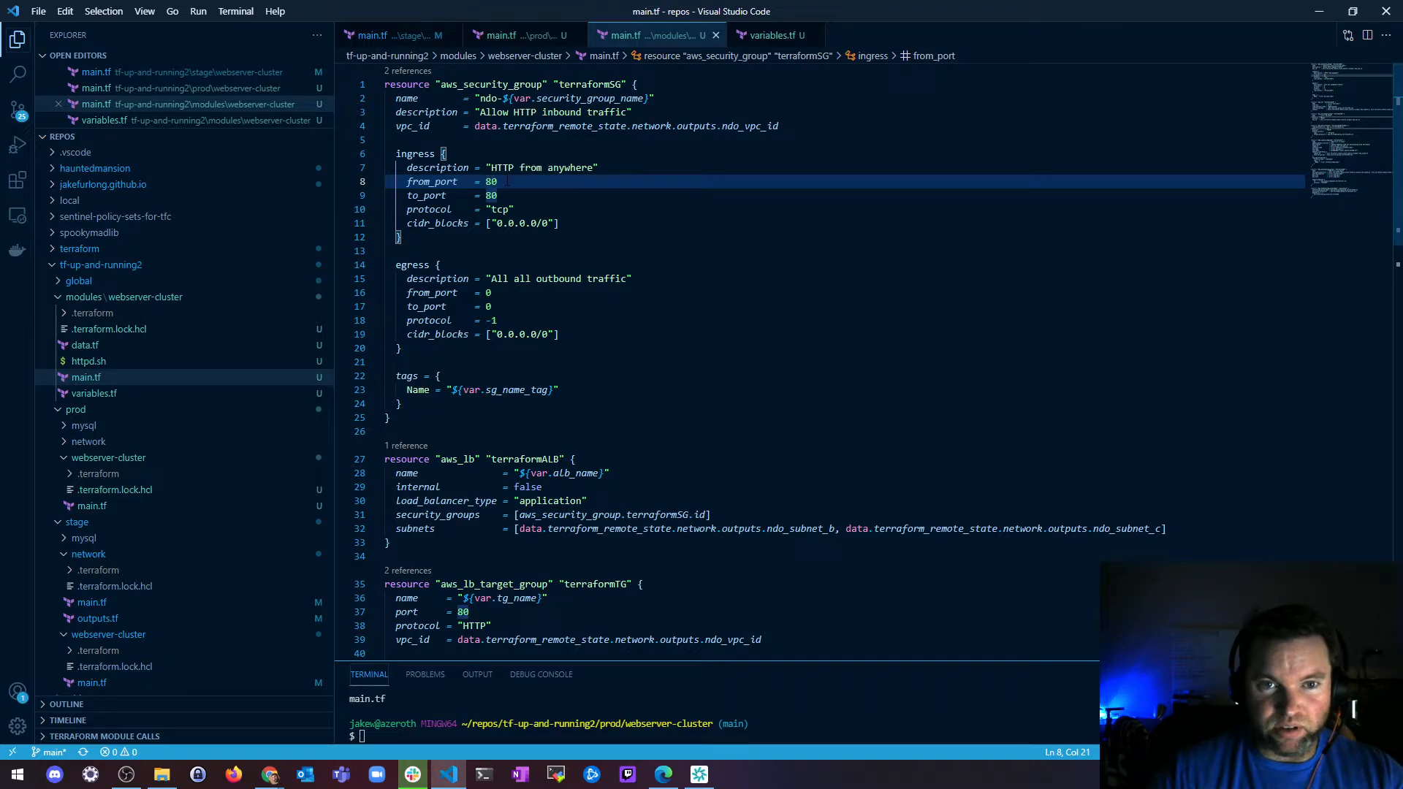
{"action": "mouse_move", "coordinate": [358, 211]}
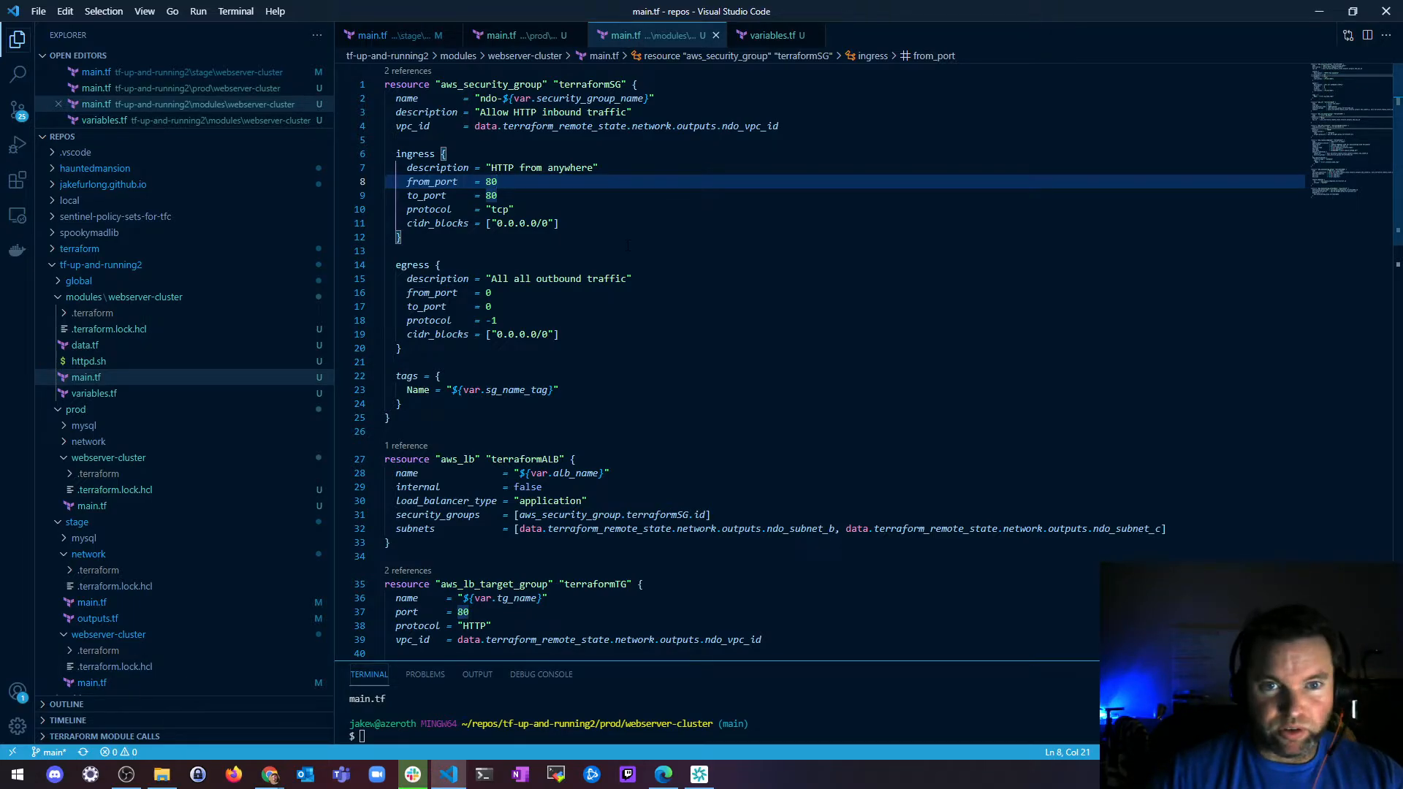
- Start a locals block defining http_port at the top of the module's main.tf
{"action": "left_click", "coordinate": [474, 139]}
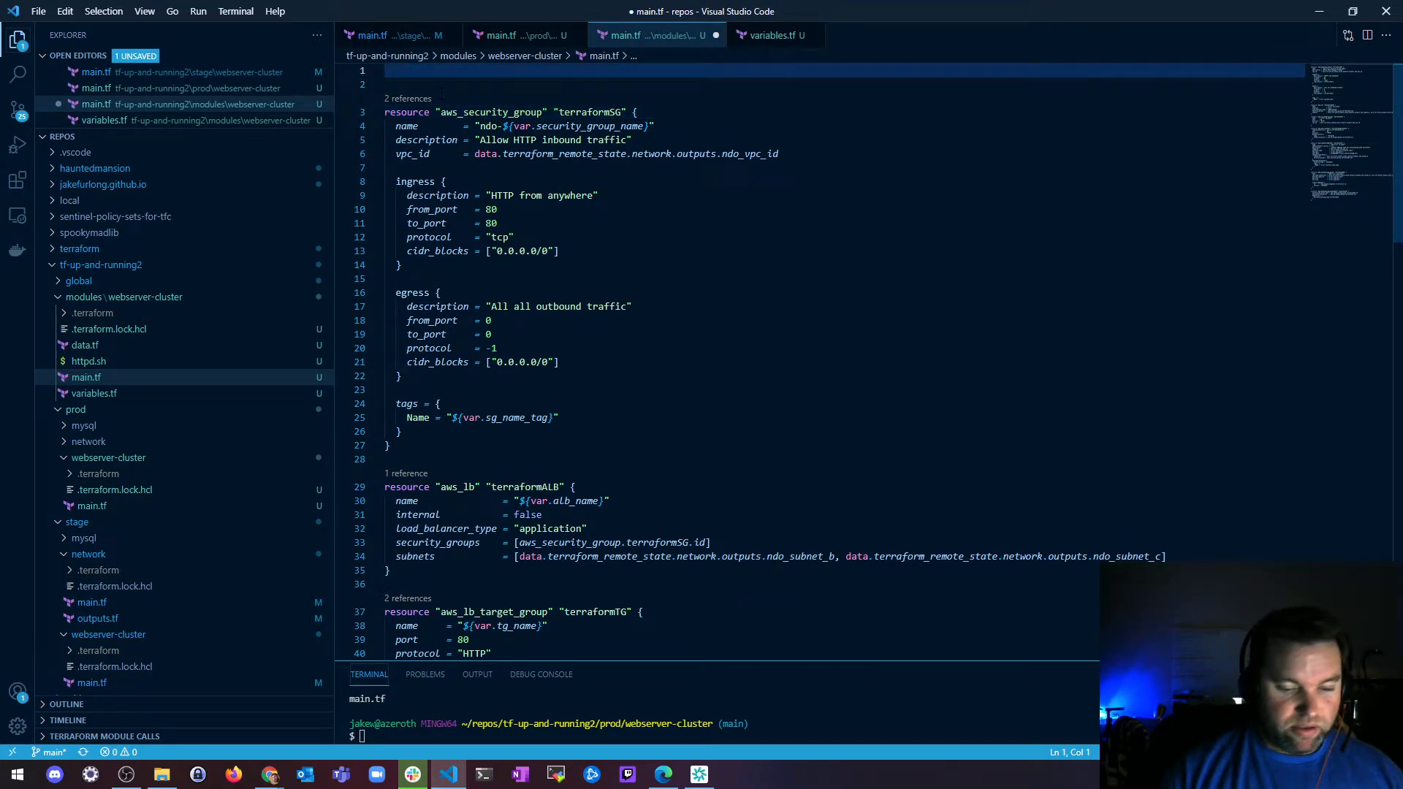
{"action": "type", "text": "locals {"}
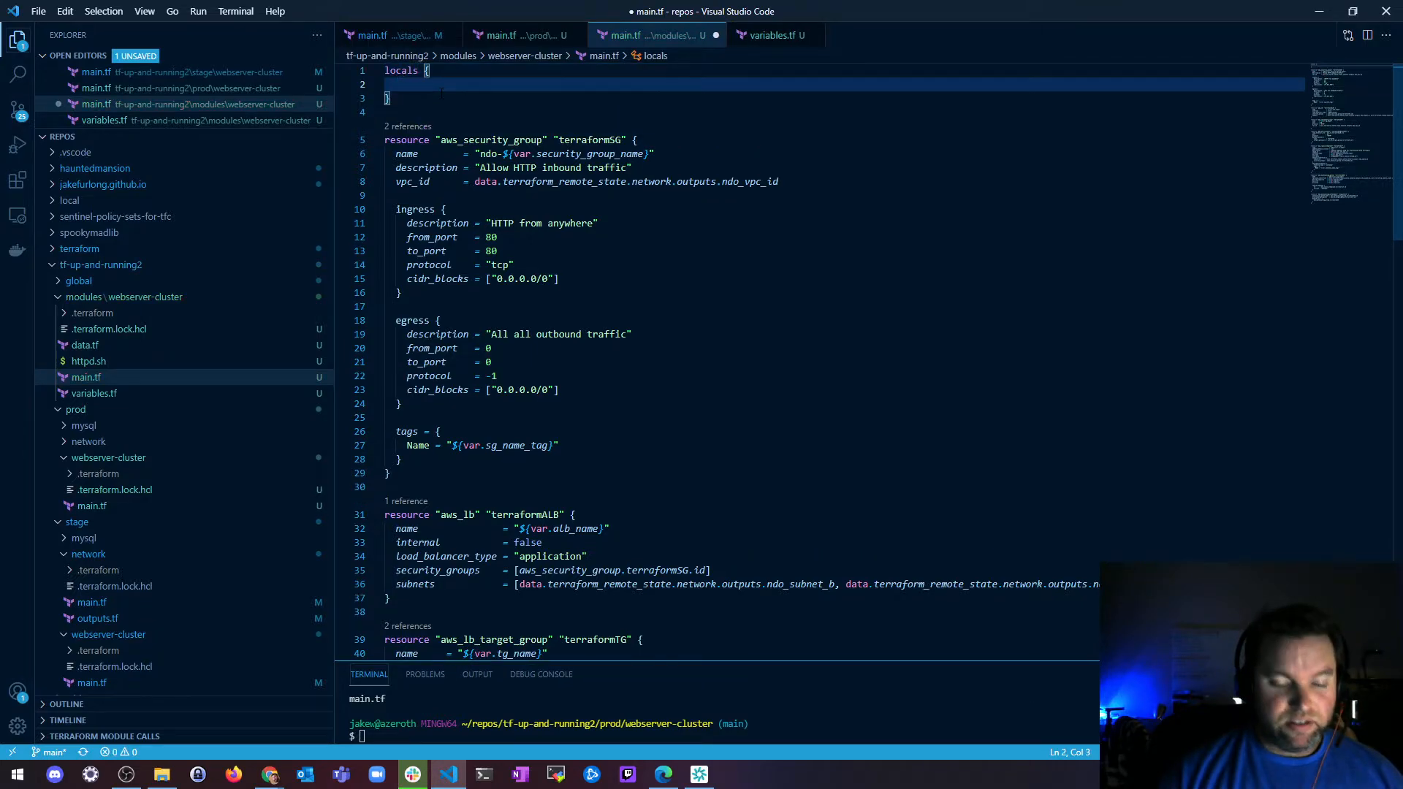
{"action": "type", "text": "http"}
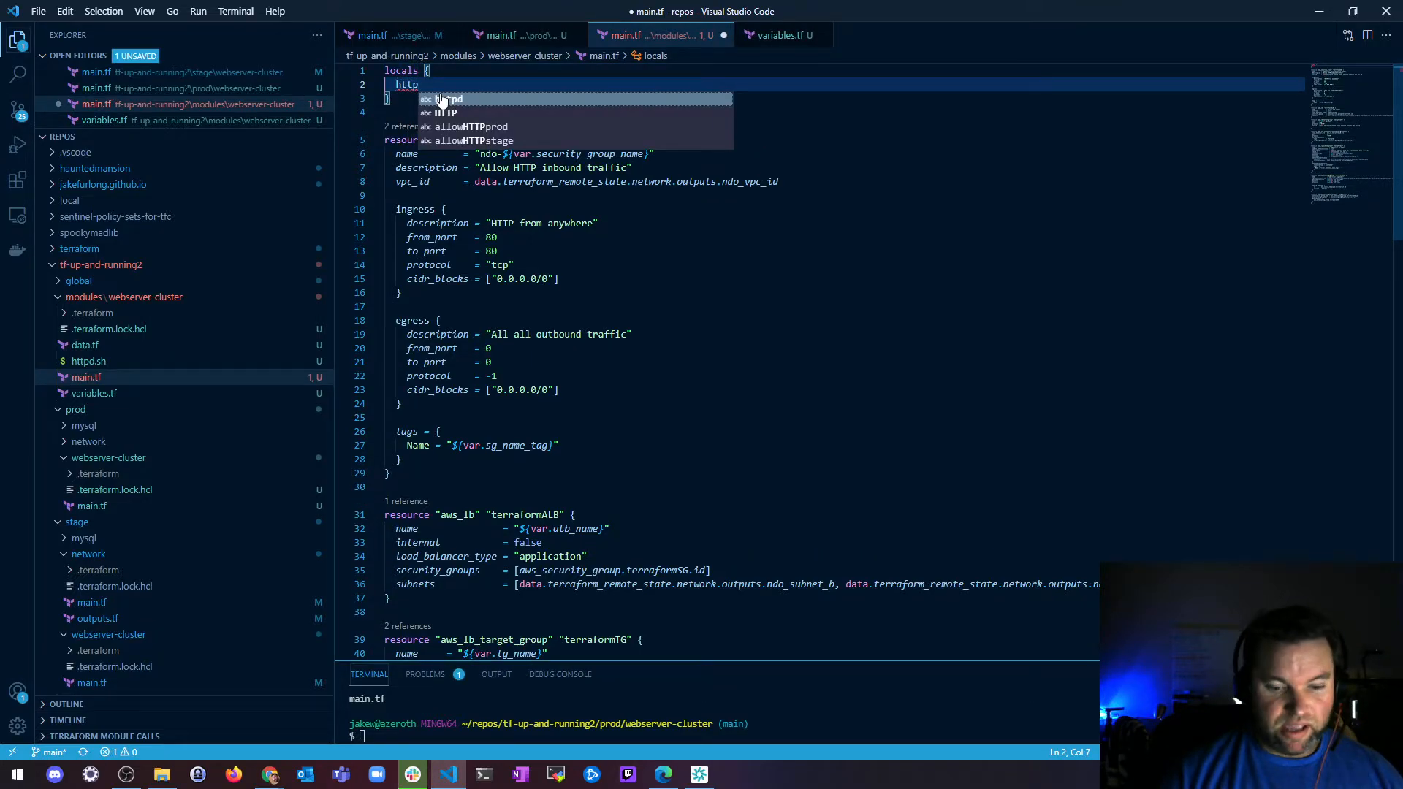
{"action": "type", "text": "_port = 80"}
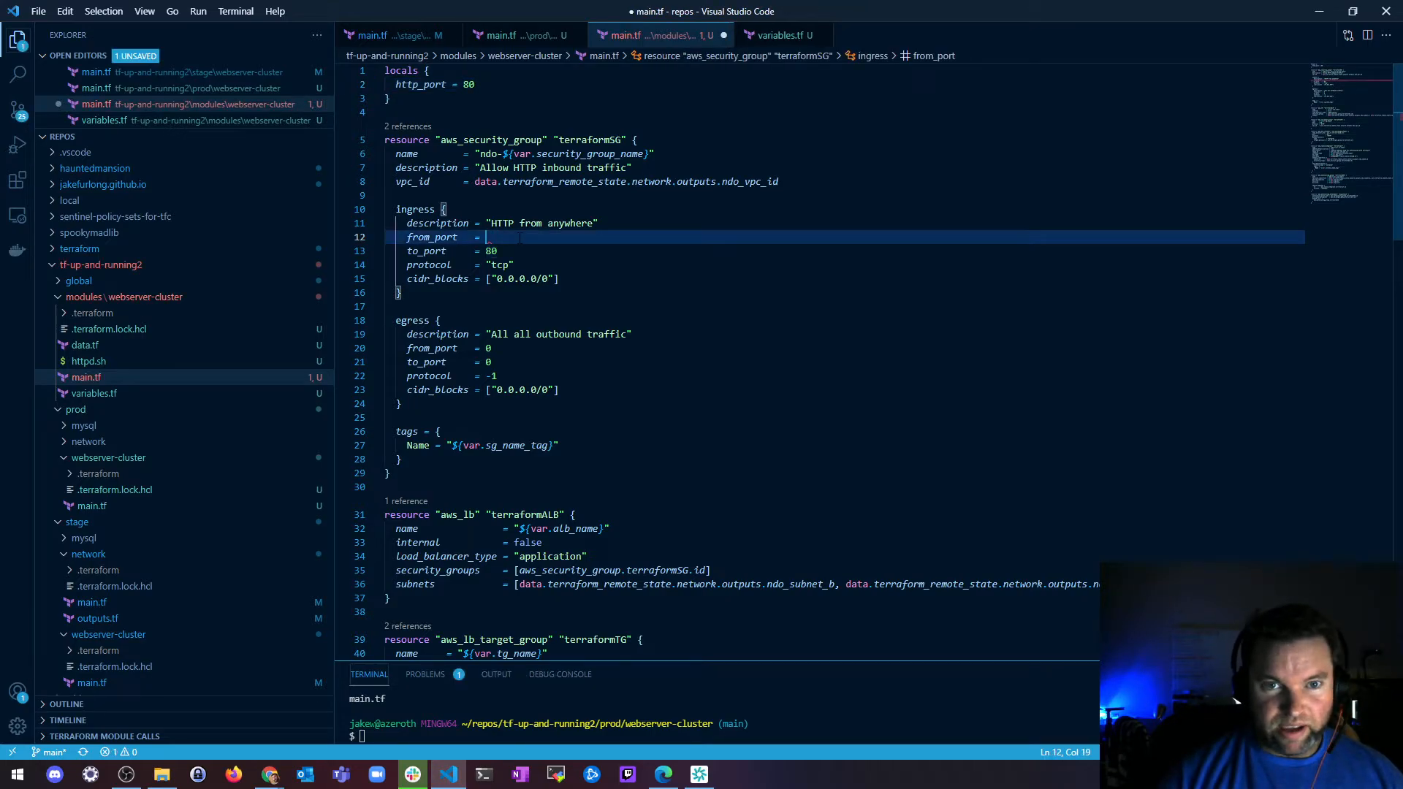
- Point the ingress, target group and listener ports at local.http_port, and set http_port to 443
{"action": "type", "text": "local"}
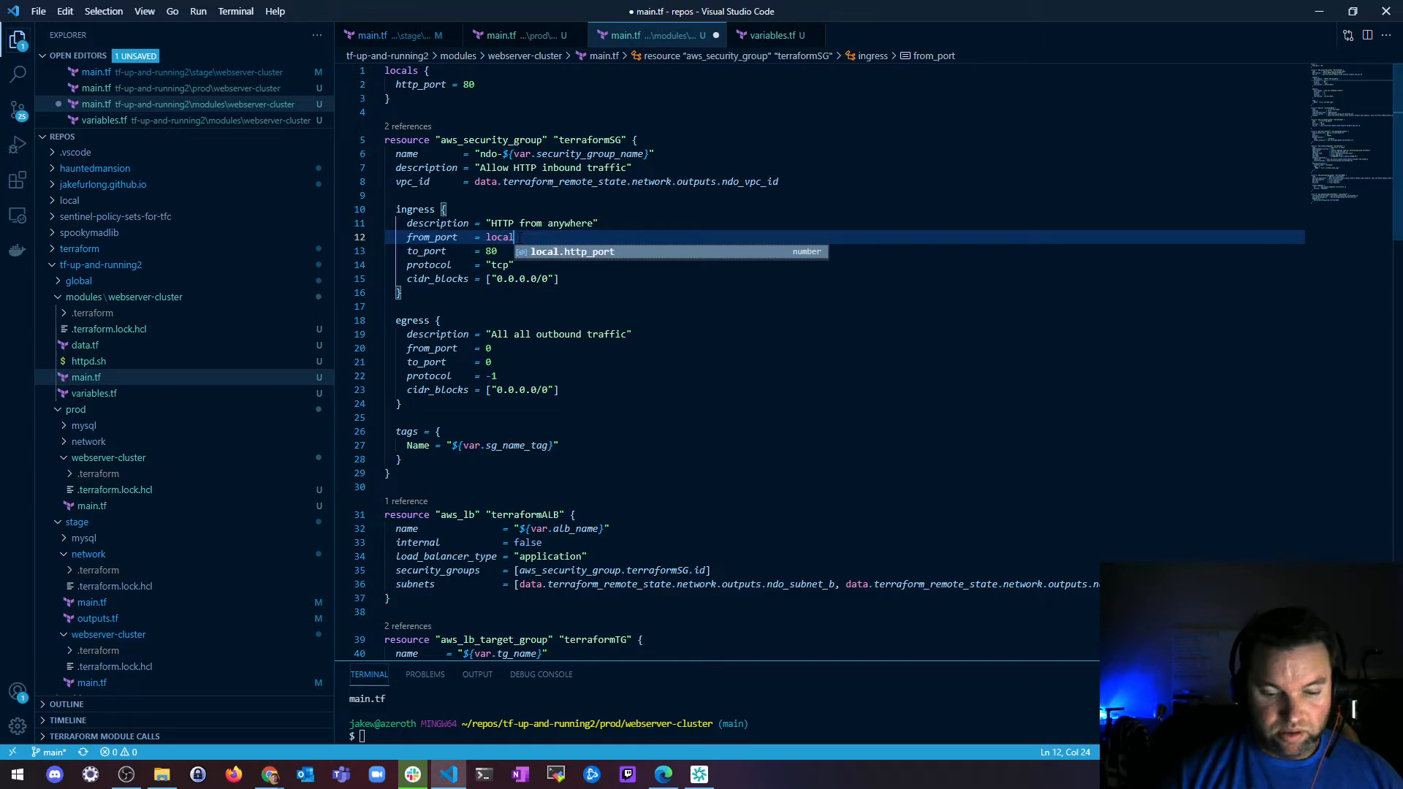
{"action": "key", "text": "Tab"}
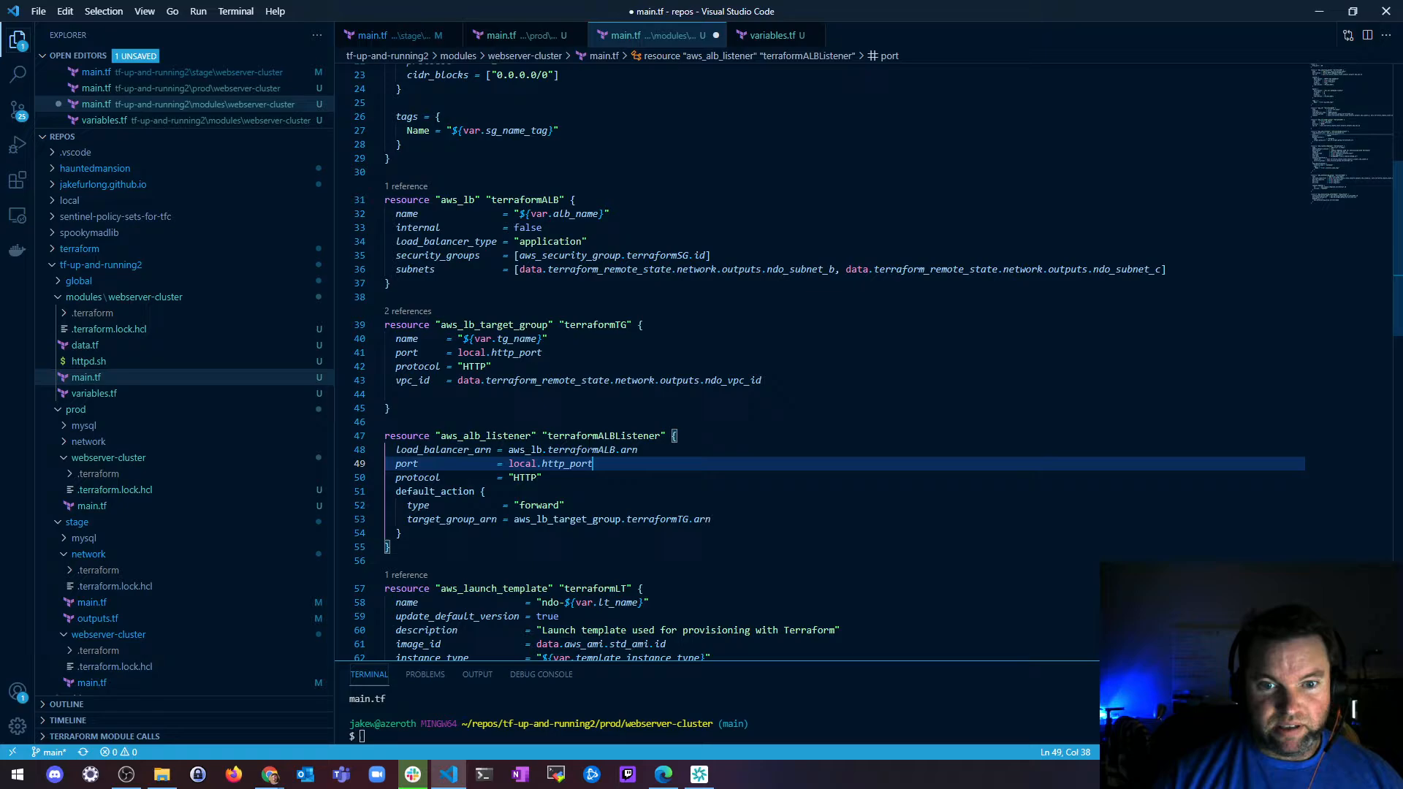
{"action": "scroll", "scroll_direction": "down", "scroll_amount": 3}
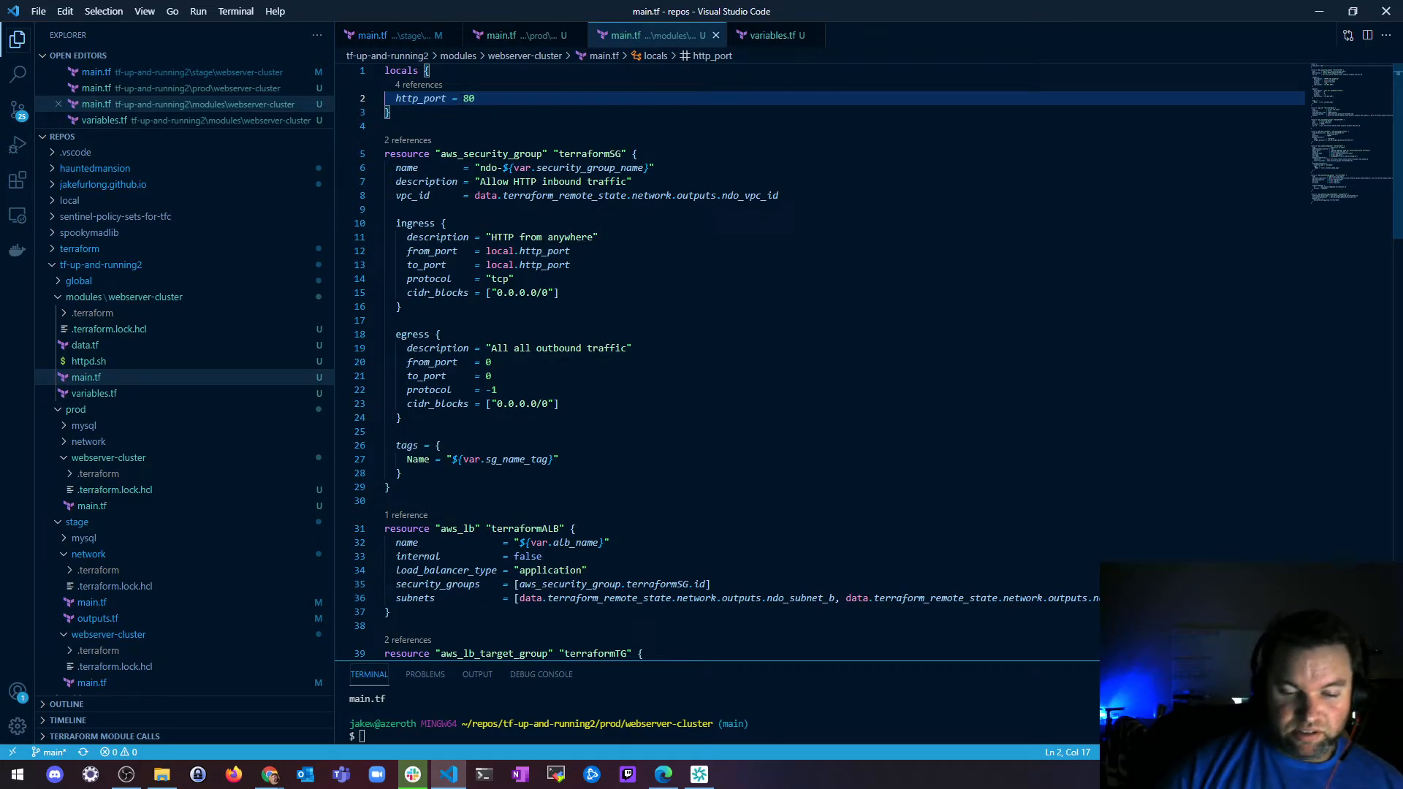
{"action": "type", "text": "443"}
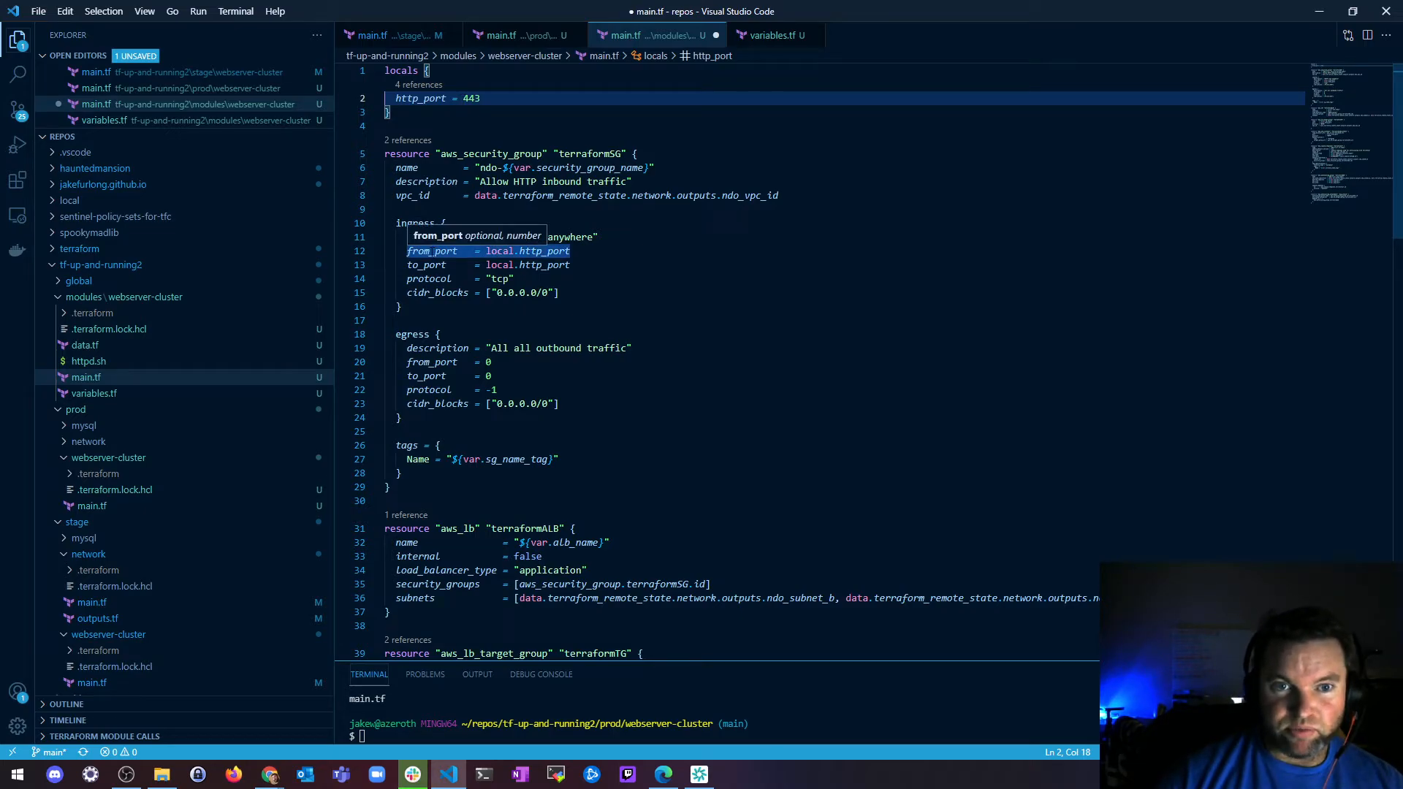
{"action": "scroll", "scroll_direction": "down", "scroll_amount": 3}
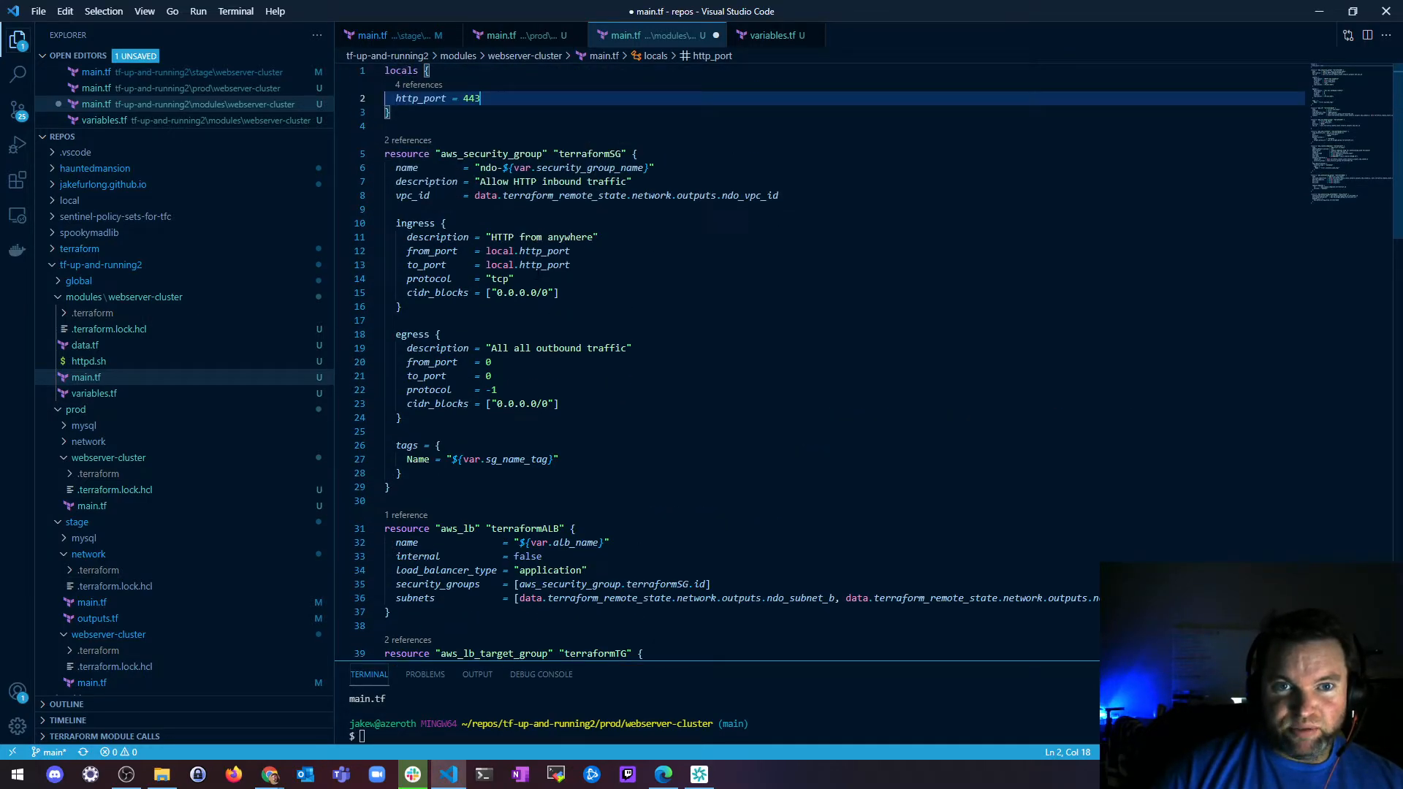
- Set the module's local http_port back to 80 and switch to the prod main.tf
{"action": "type", "text": "80"}
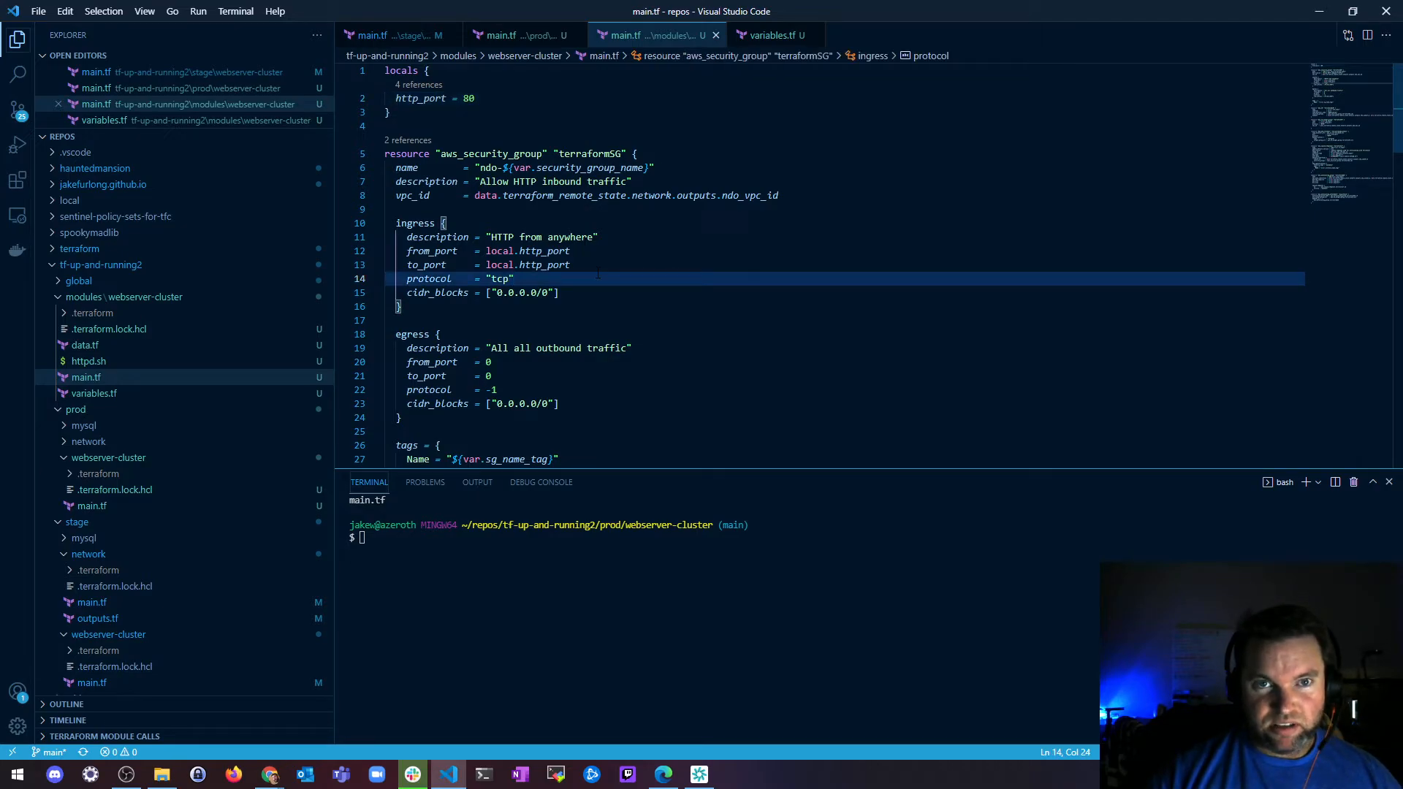
{"action": "left_click", "coordinate": [501, 35]}
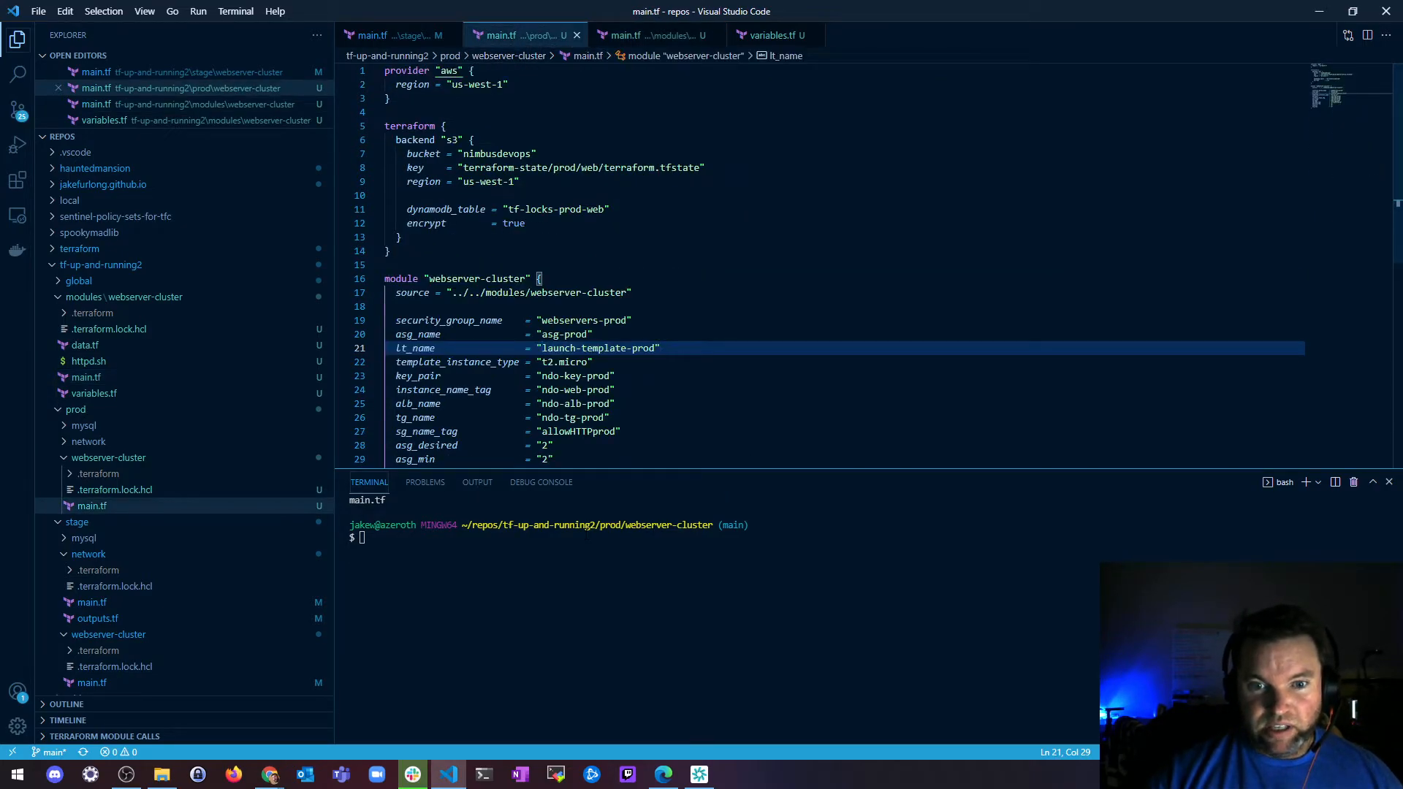
- Run terraform fmt and terraform validate on the prod webserver-cluster configuration
{"action": "type", "text": "t"}
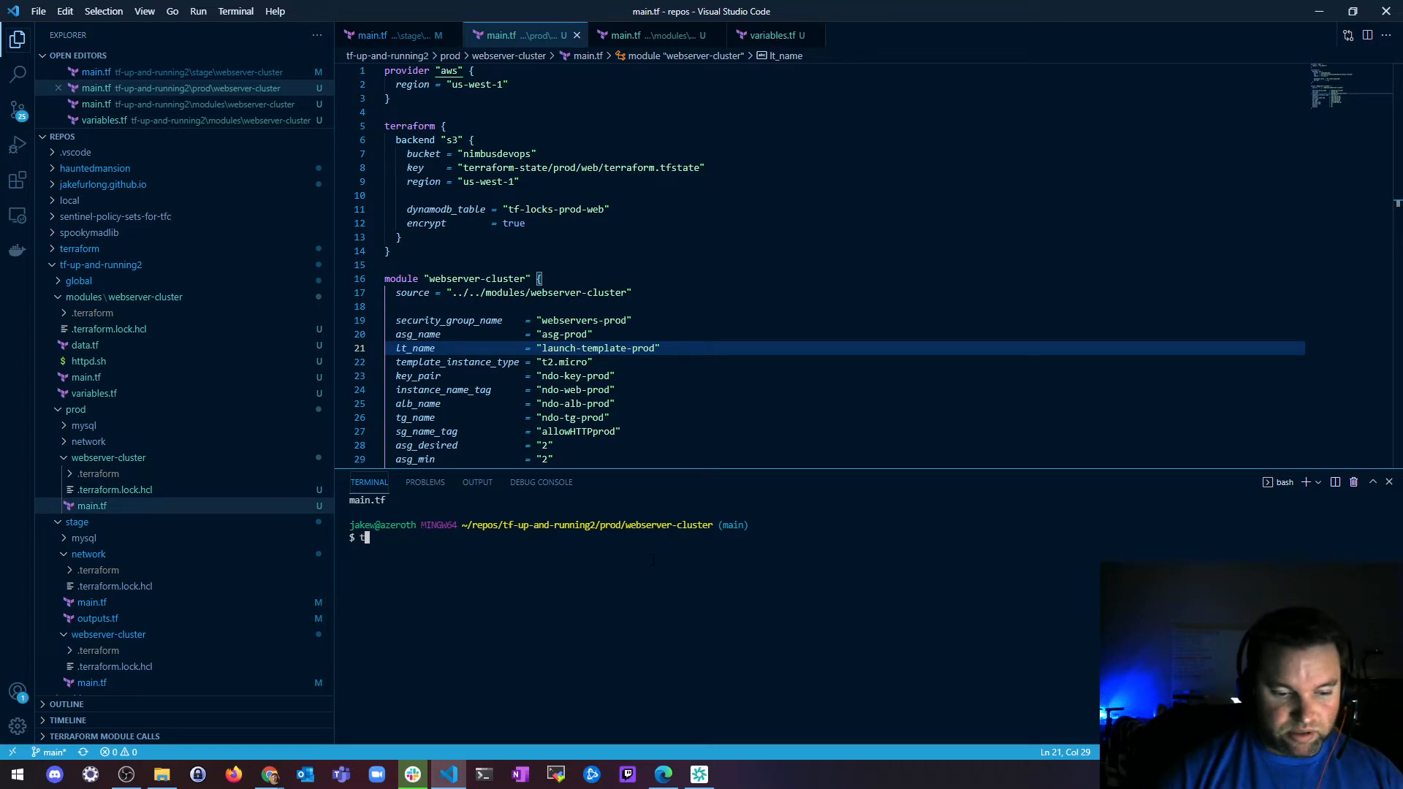
{"action": "type", "text": "erraform fmt"}
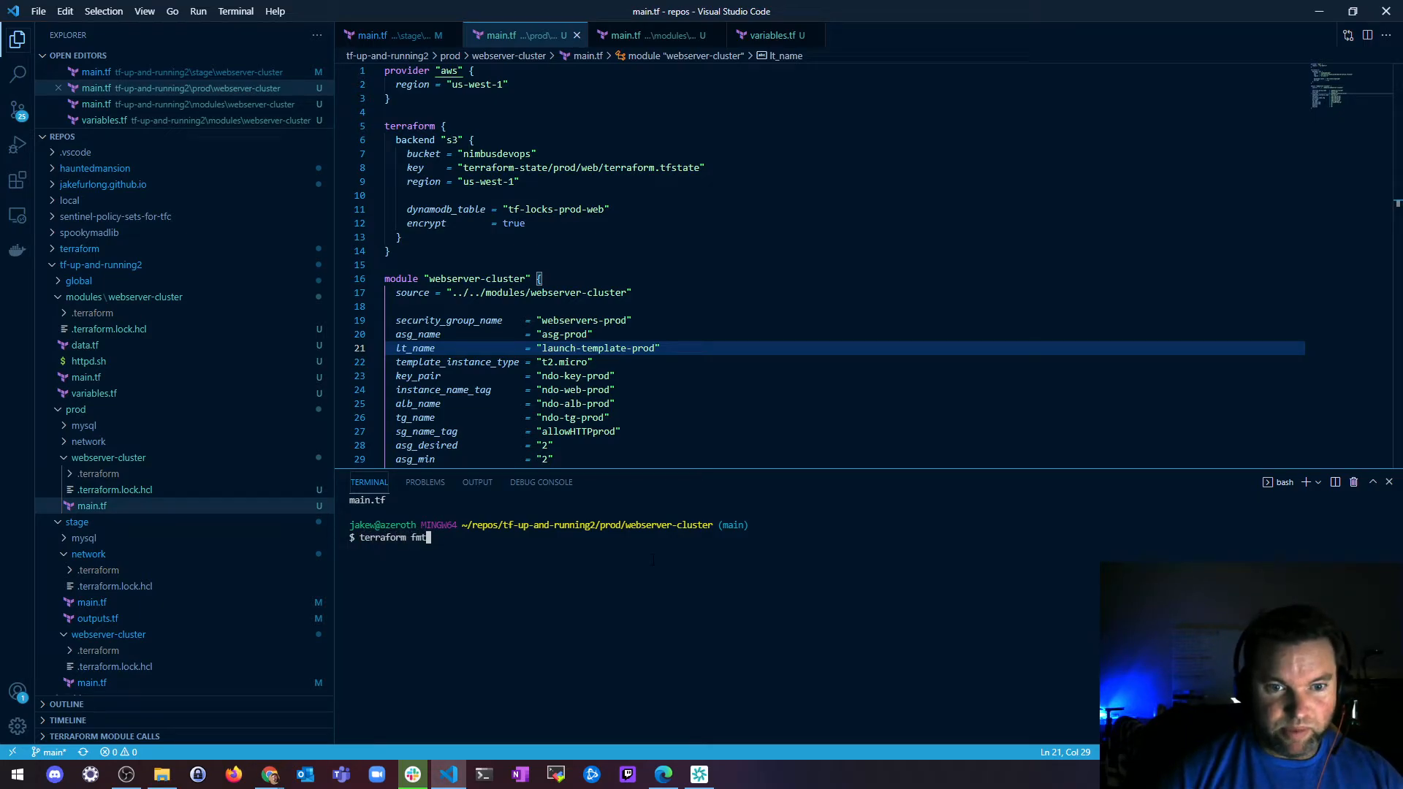
{"action": "type", "text": "terr"}
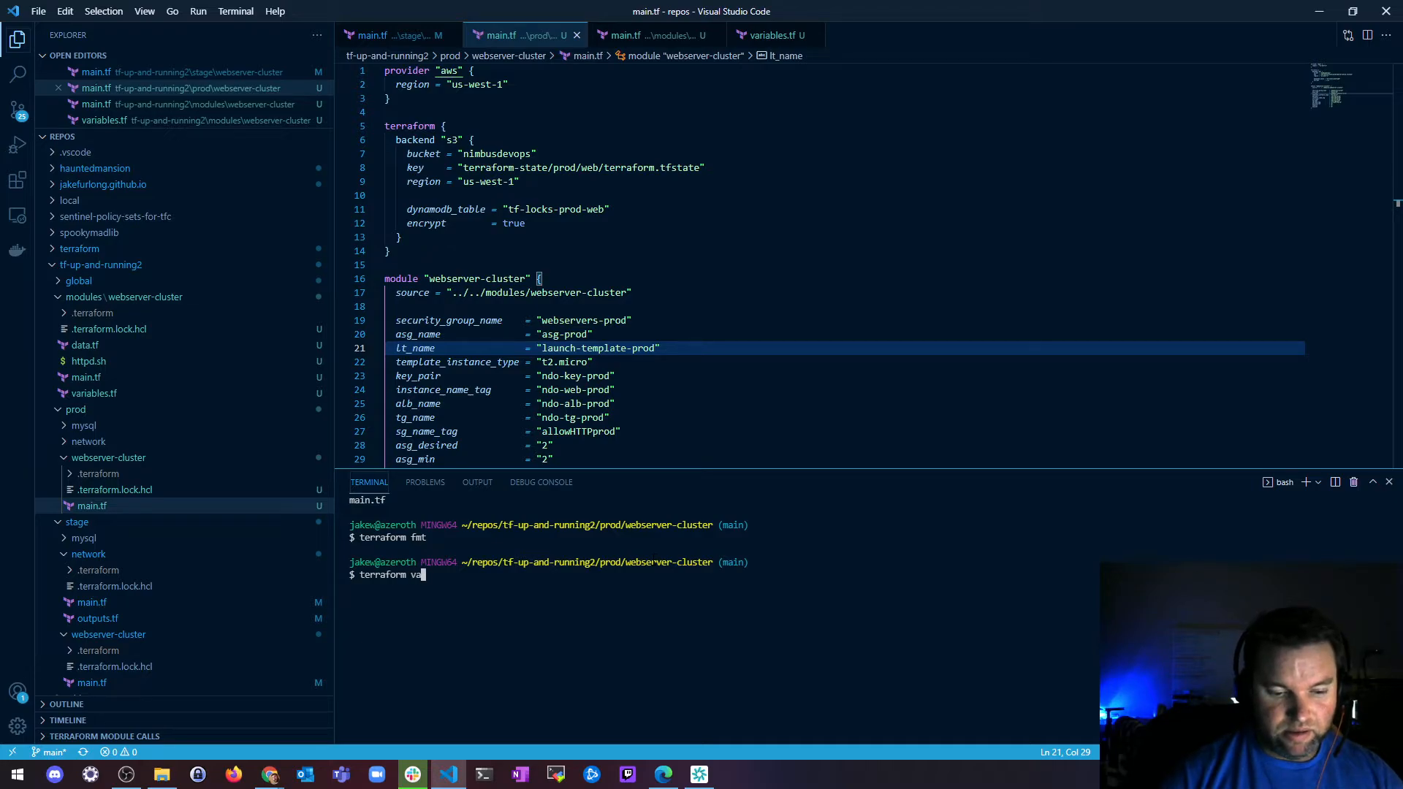
{"action": "type", "text": "lidate"}
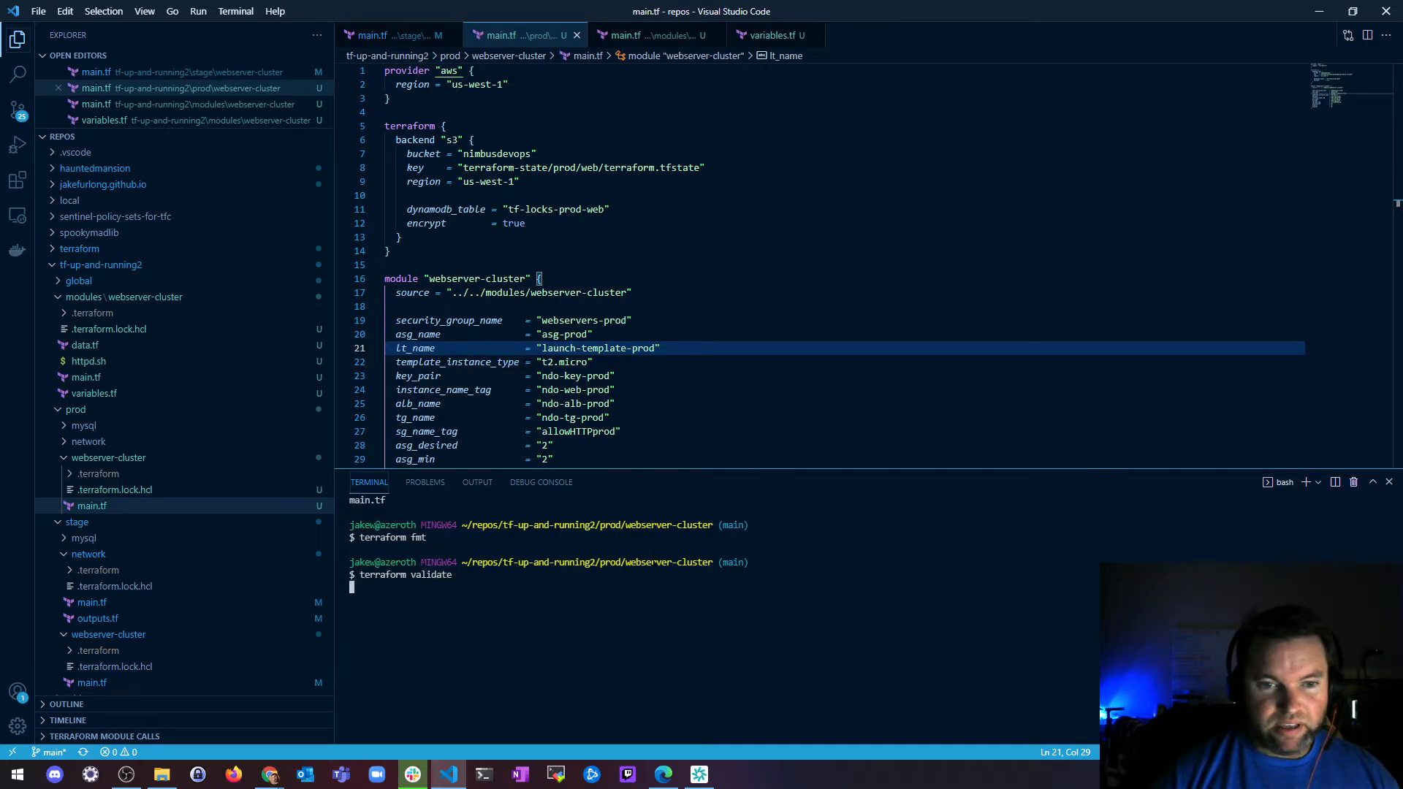
{"action": "key", "text": "Enter"}
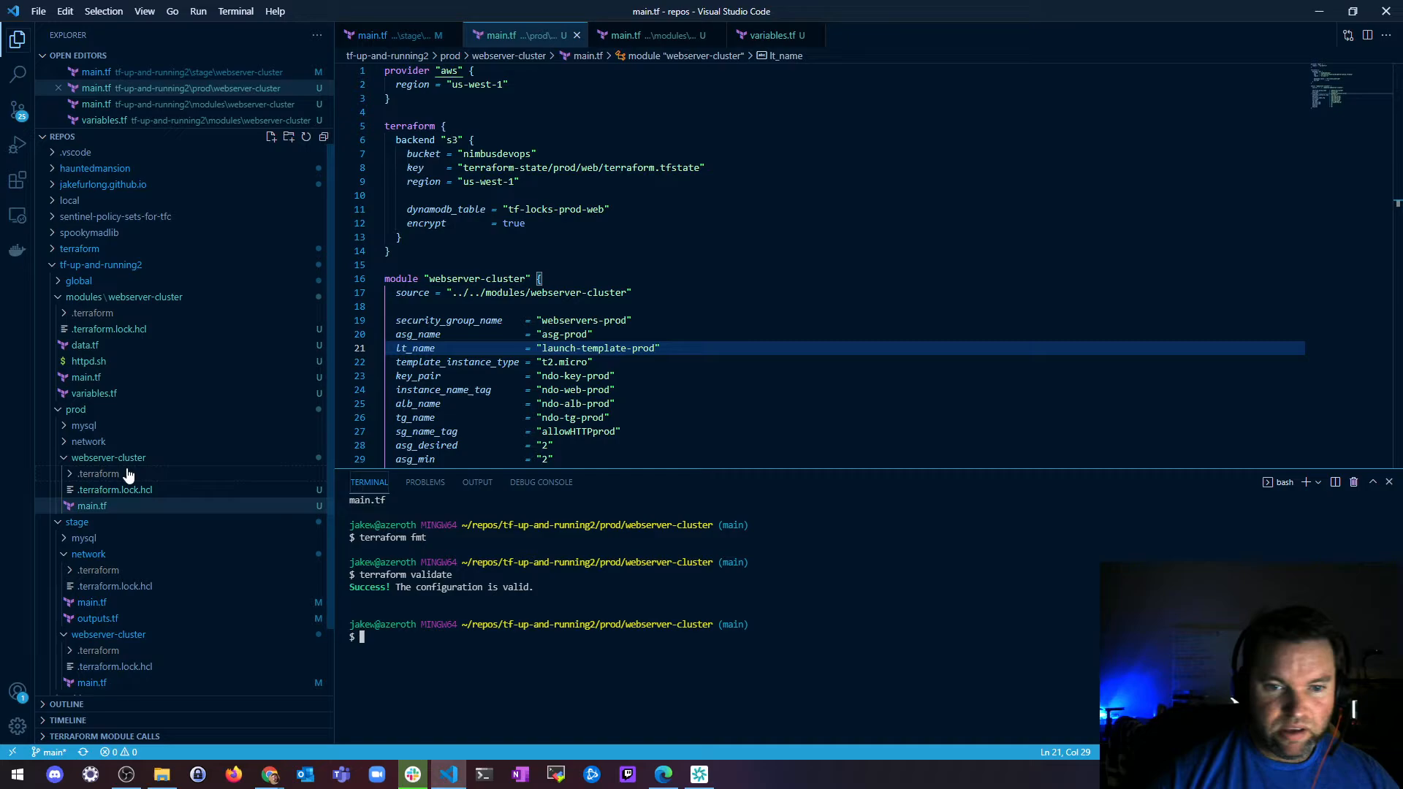
{"action": "type", "text": "terraform vali"}
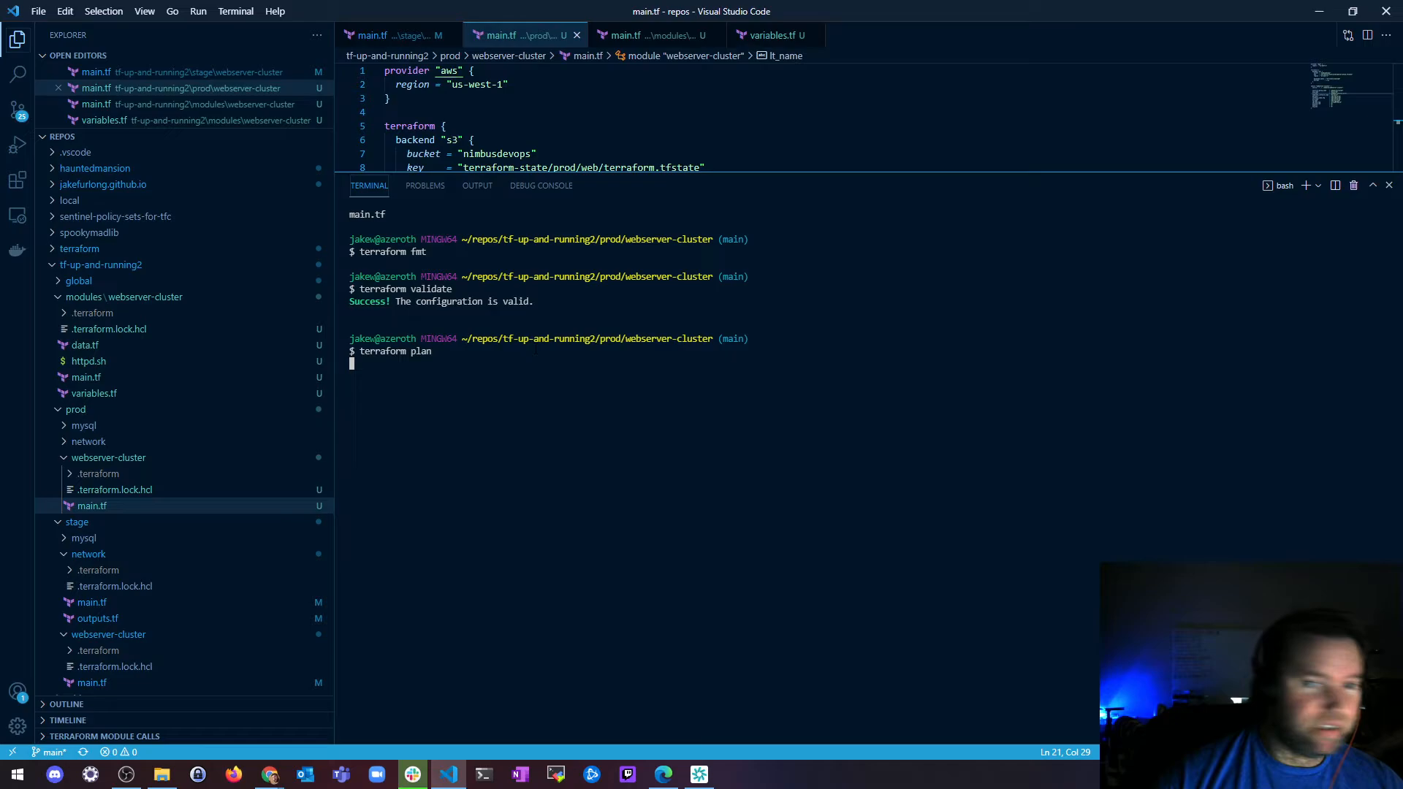
{"action": "mouse_move", "coordinate": [586, 338]}
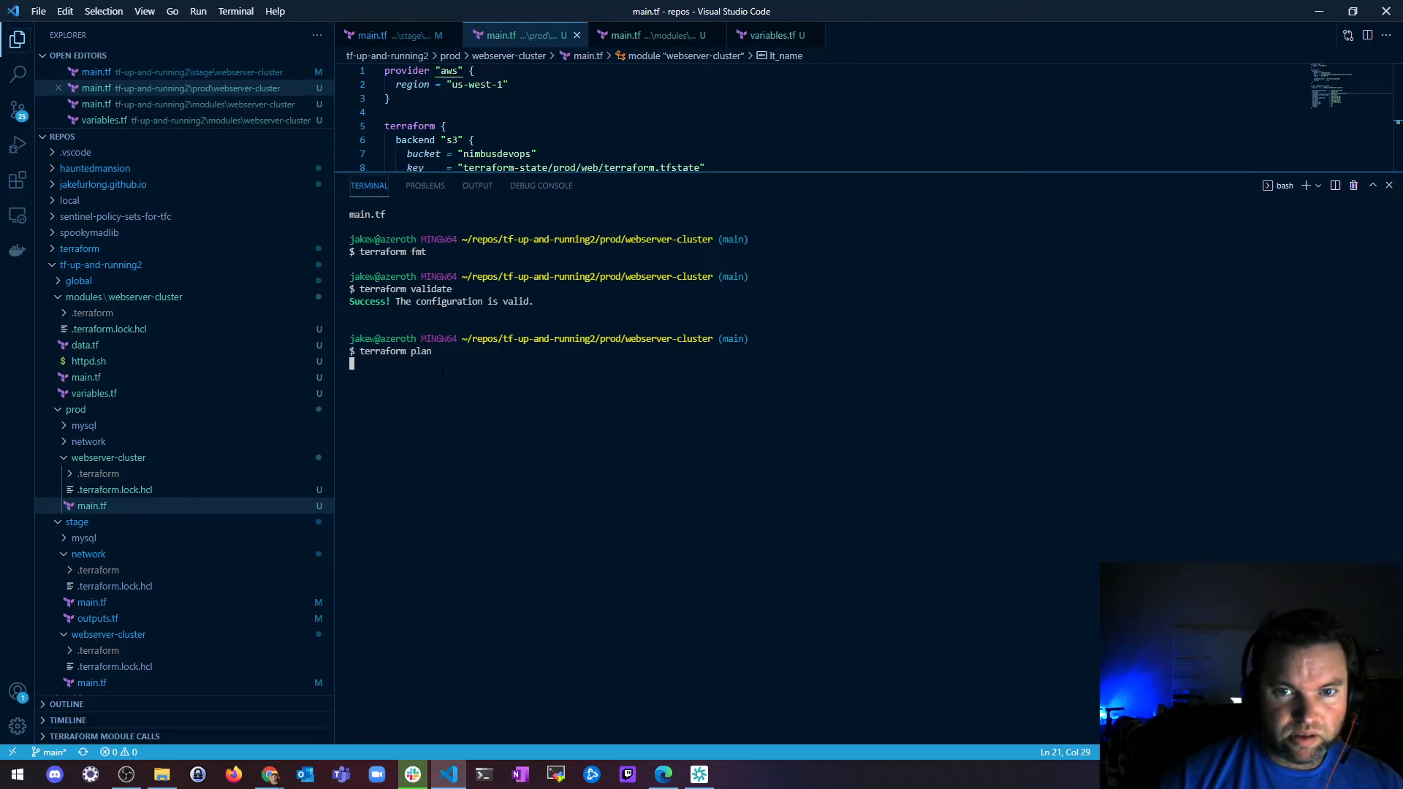
- Run terraform plan for the prod webserver-cluster configuration in the maximized terminal
{"action": "key", "text": "Enter"}
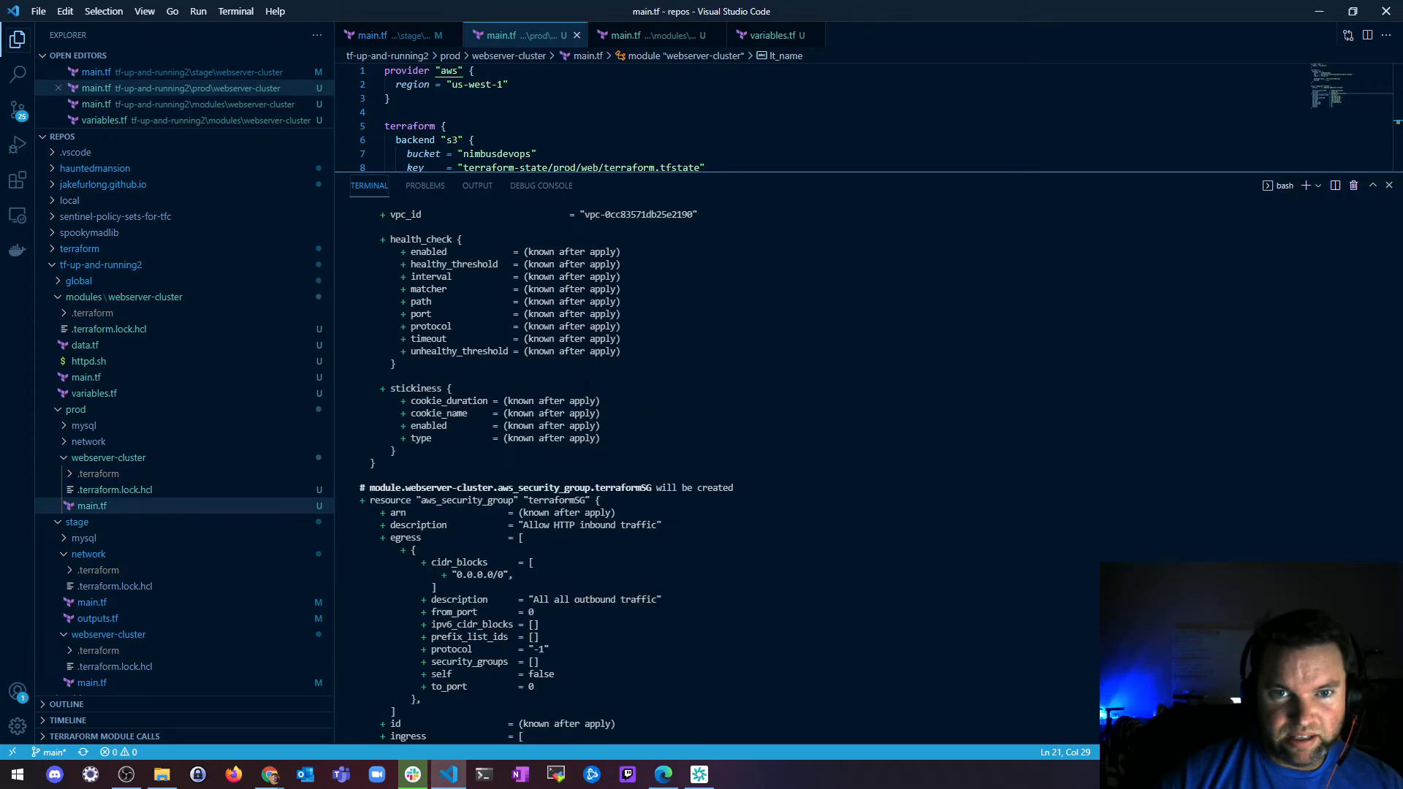
- Scroll through the terraform plan output listing the resources to be created
{"action": "scroll", "scroll_direction": "down", "scroll_amount": 3}
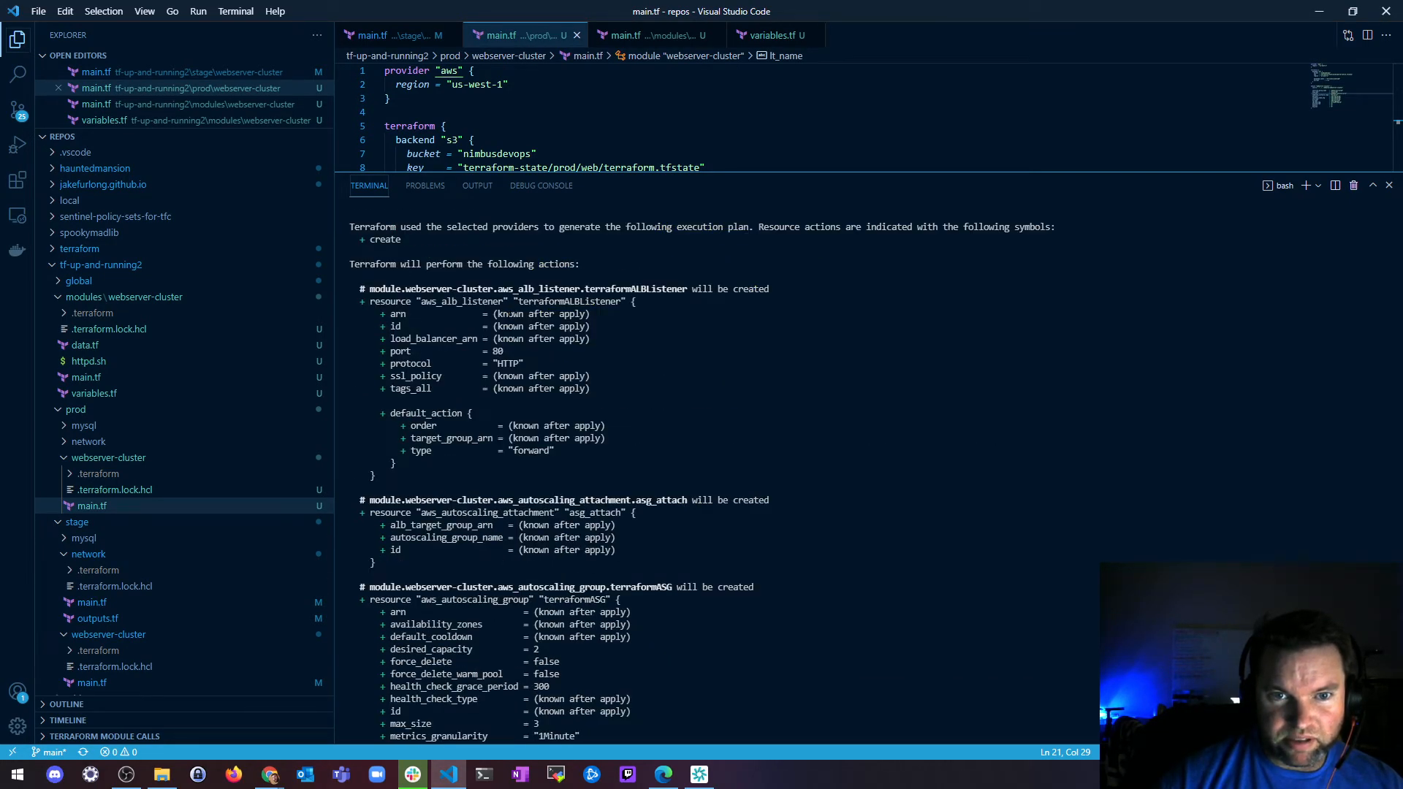
{"action": "scroll", "scroll_direction": "down", "scroll_amount": 3}
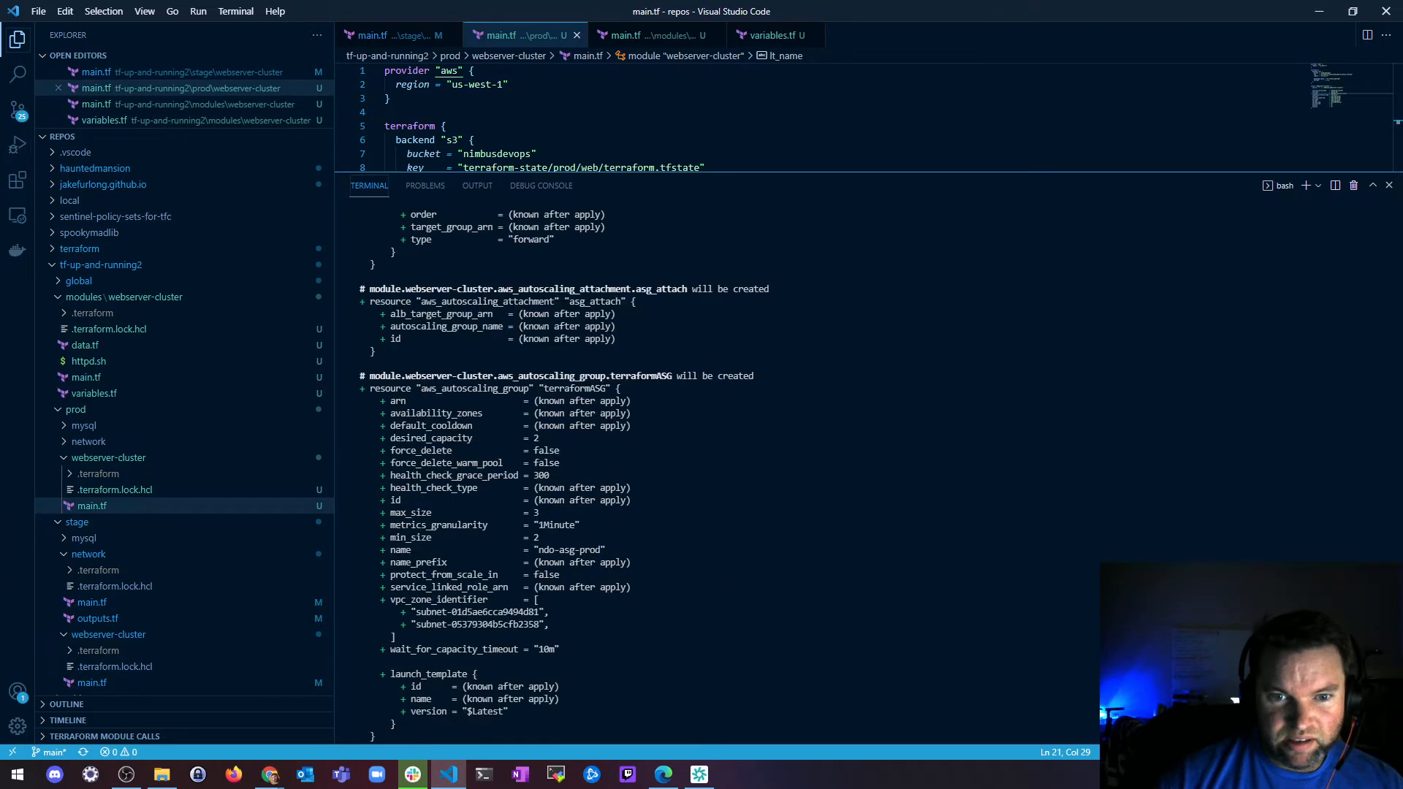
{"action": "scroll", "scroll_direction": "down", "scroll_amount": 3}
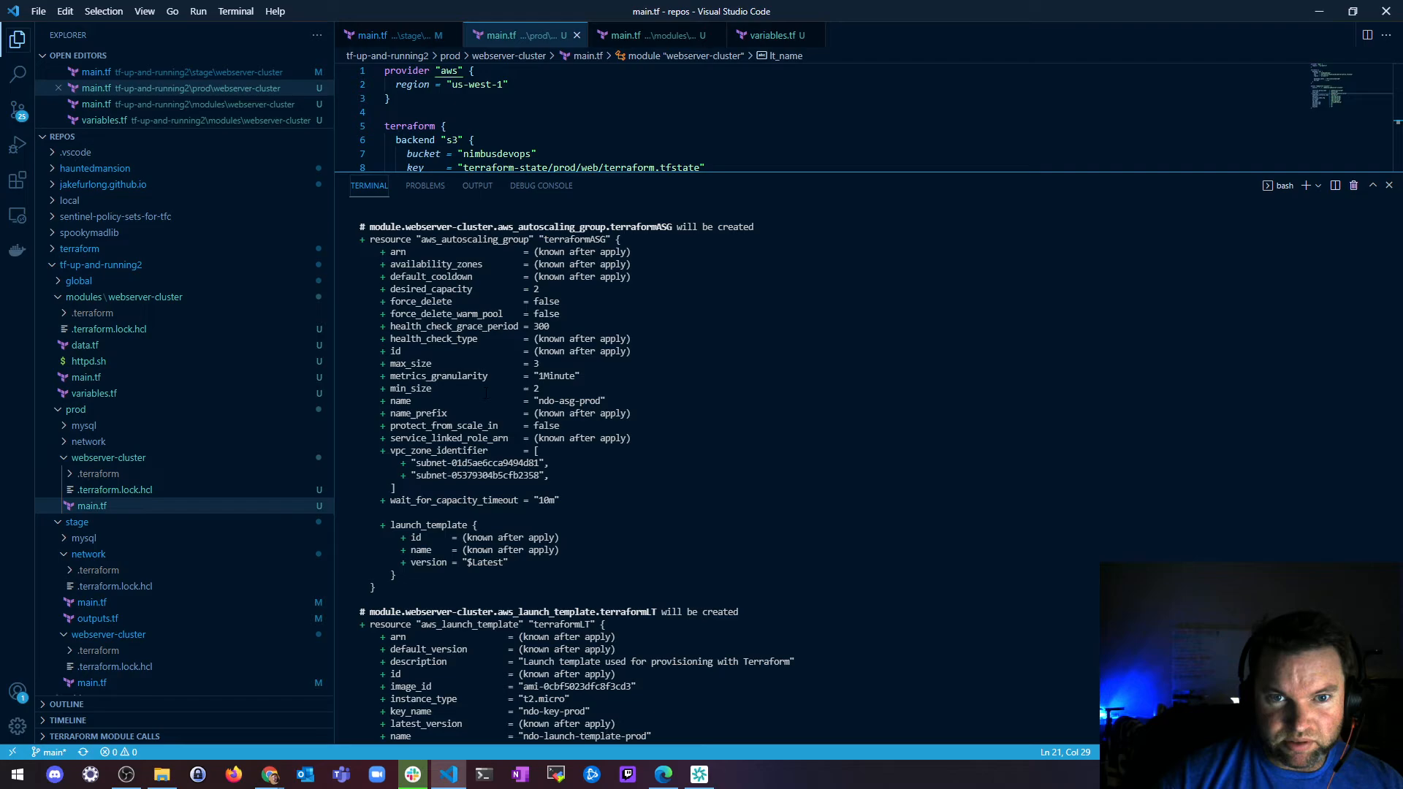
{"action": "scroll", "scroll_direction": "down", "scroll_amount": 3}
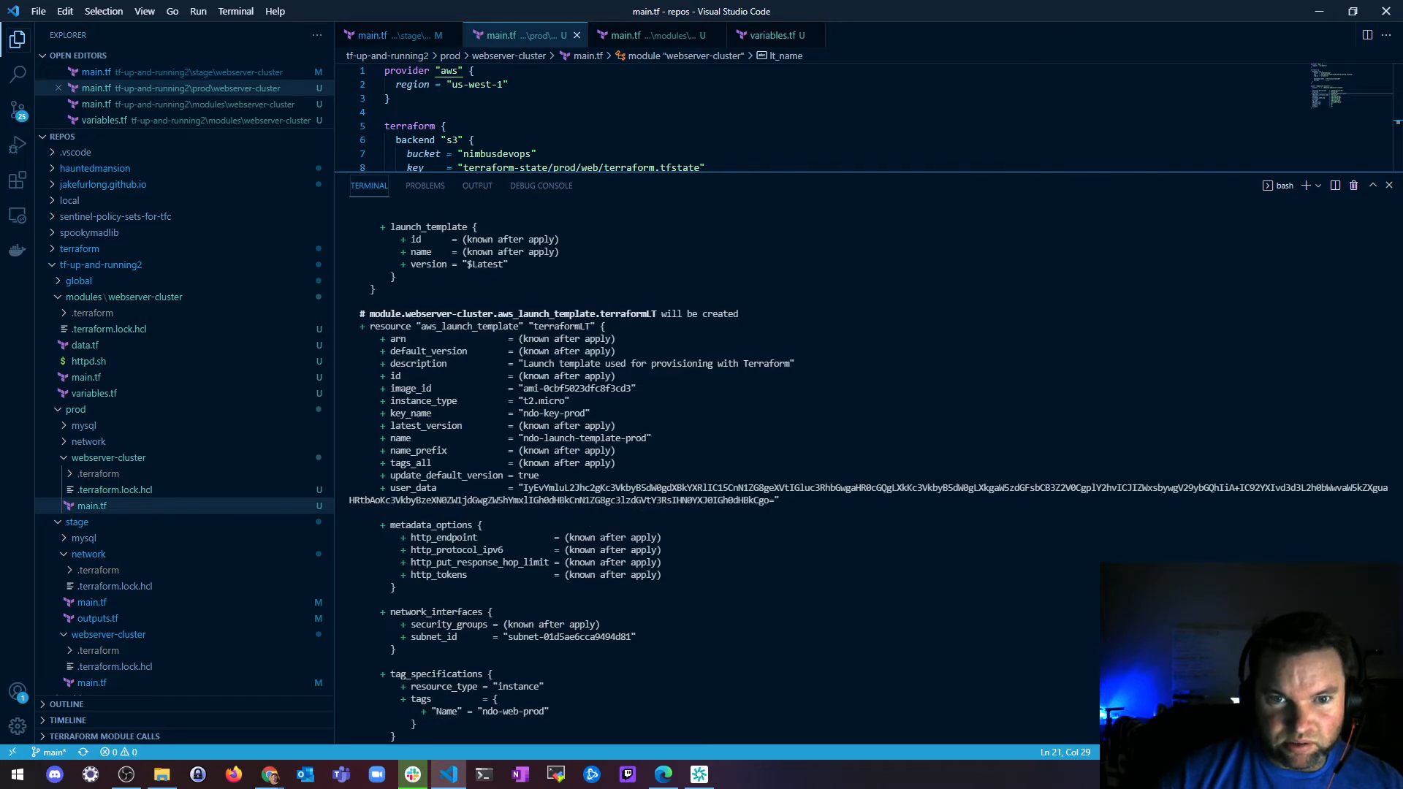
{"action": "scroll", "scroll_direction": "down", "scroll_amount": 3}
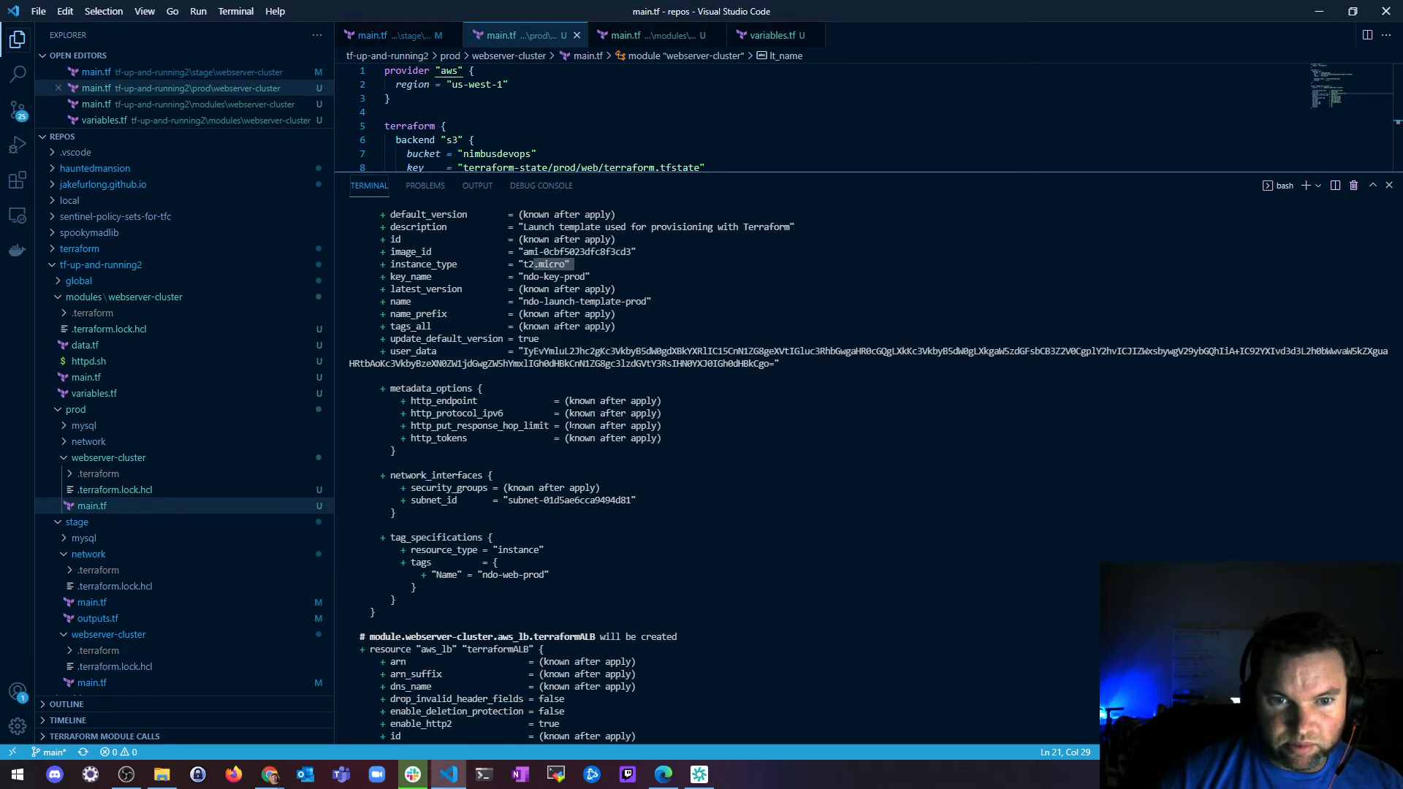
{"action": "scroll", "scroll_direction": "down", "scroll_amount": 3}
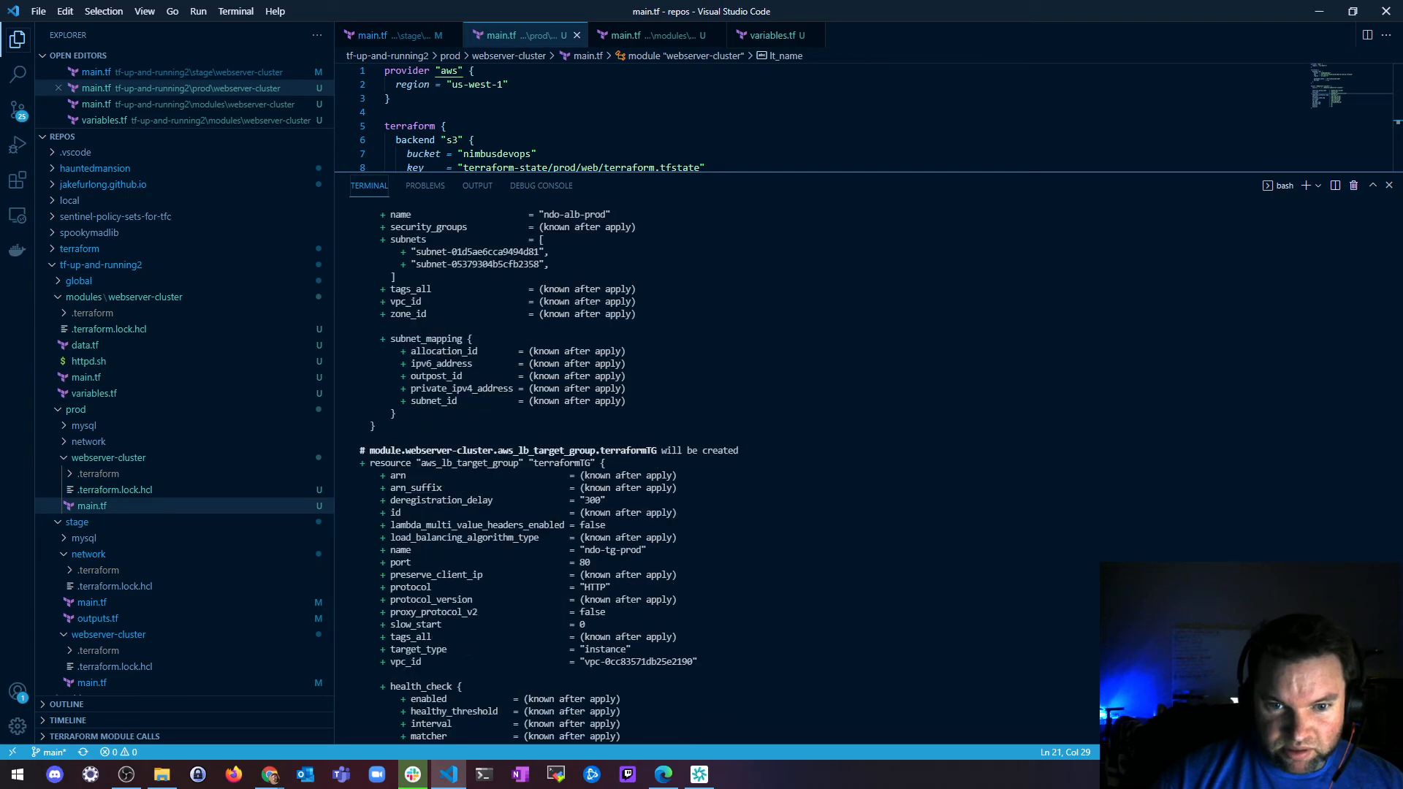
{"action": "scroll", "scroll_direction": "down", "scroll_amount": 3}
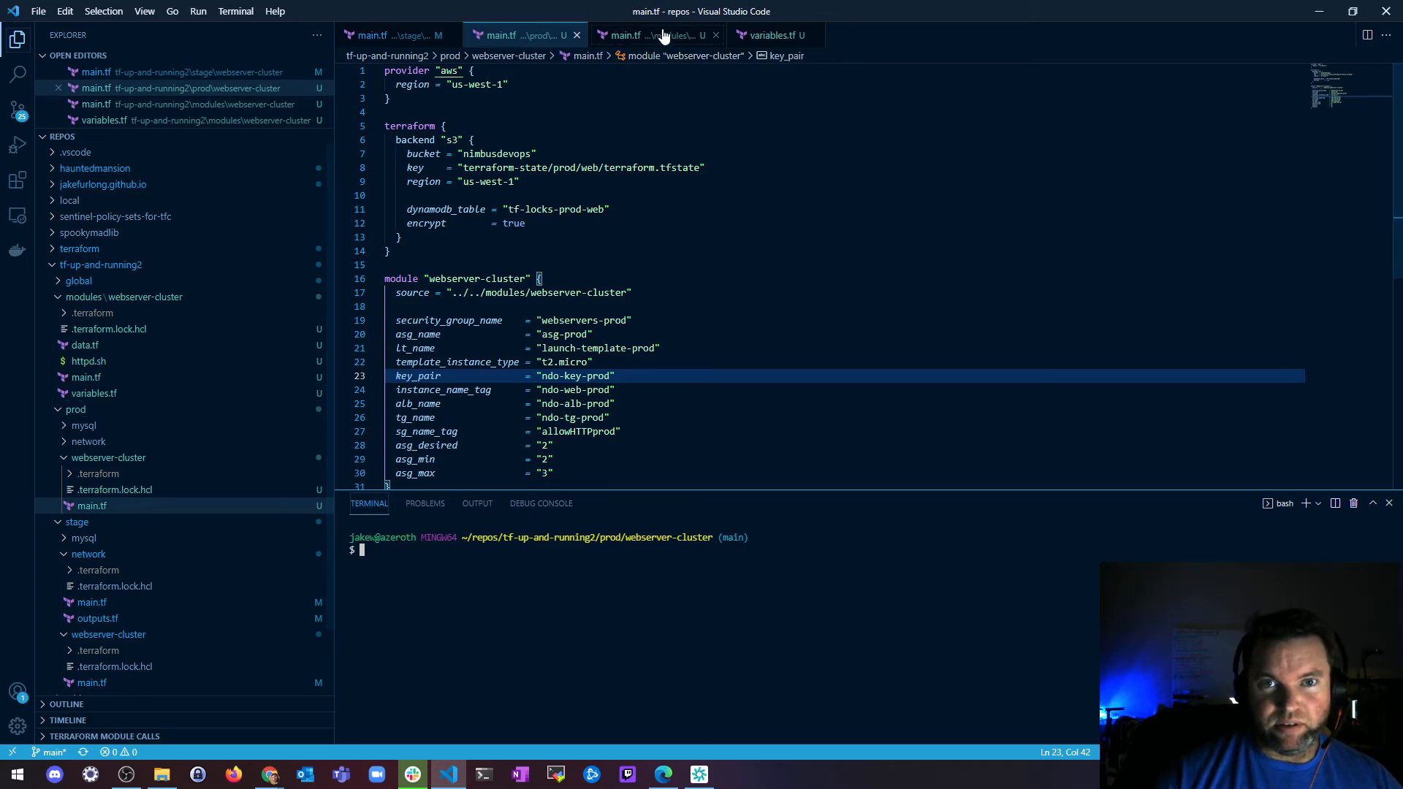
{"action": "left_click", "coordinate": [653, 36]}
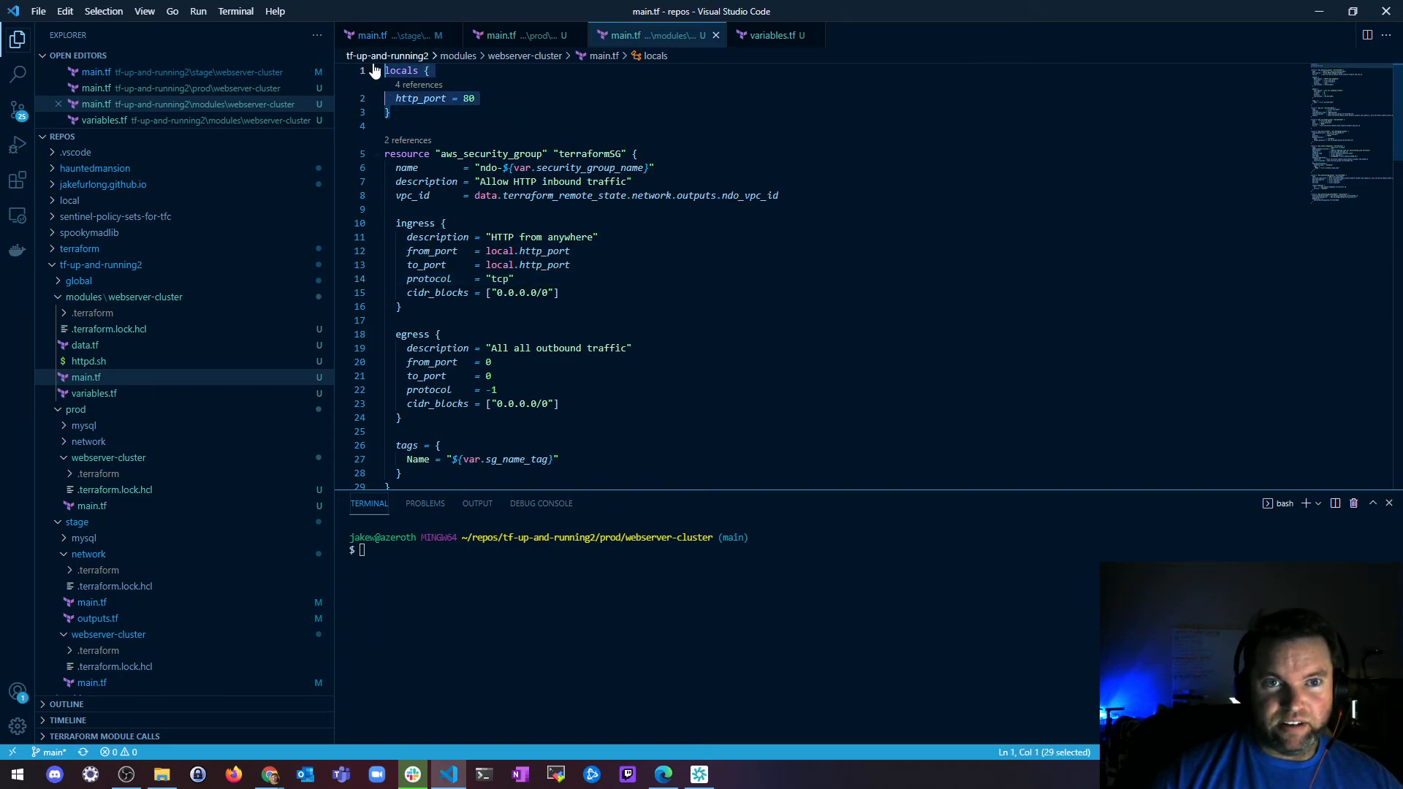
{"action": "mouse_move", "coordinate": [438, 175]}
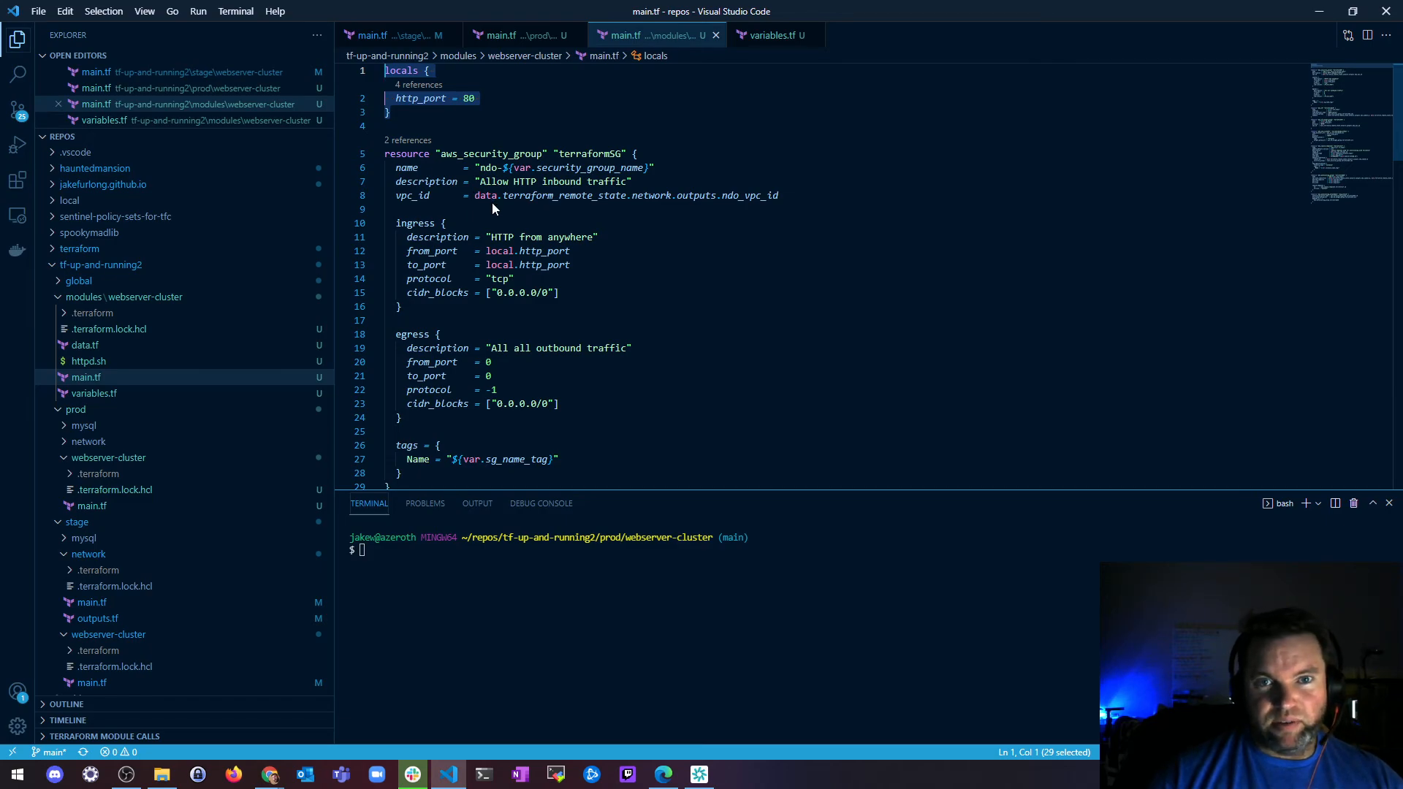
{"action": "left_click", "coordinate": [501, 35]}
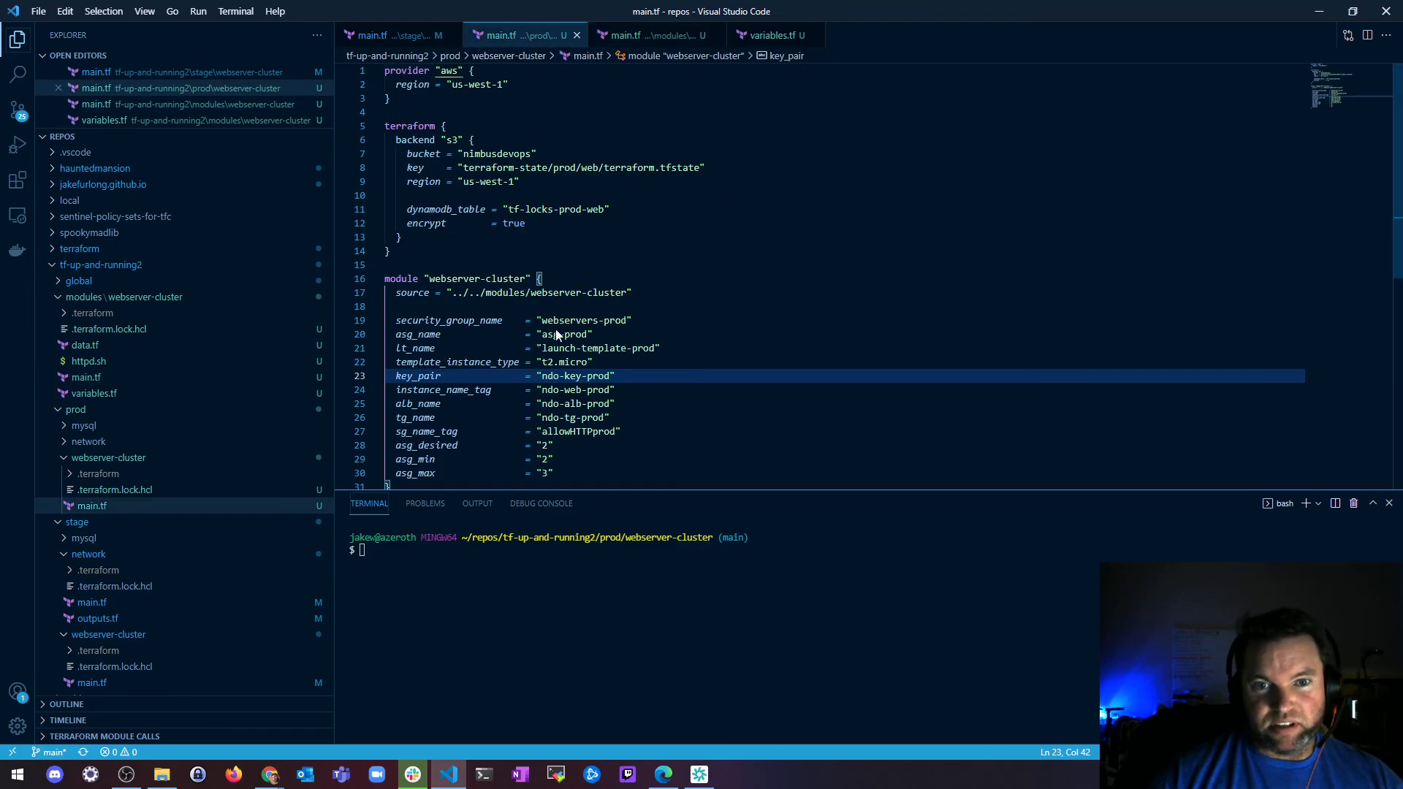
{"action": "mouse_move", "coordinate": [571, 388]}
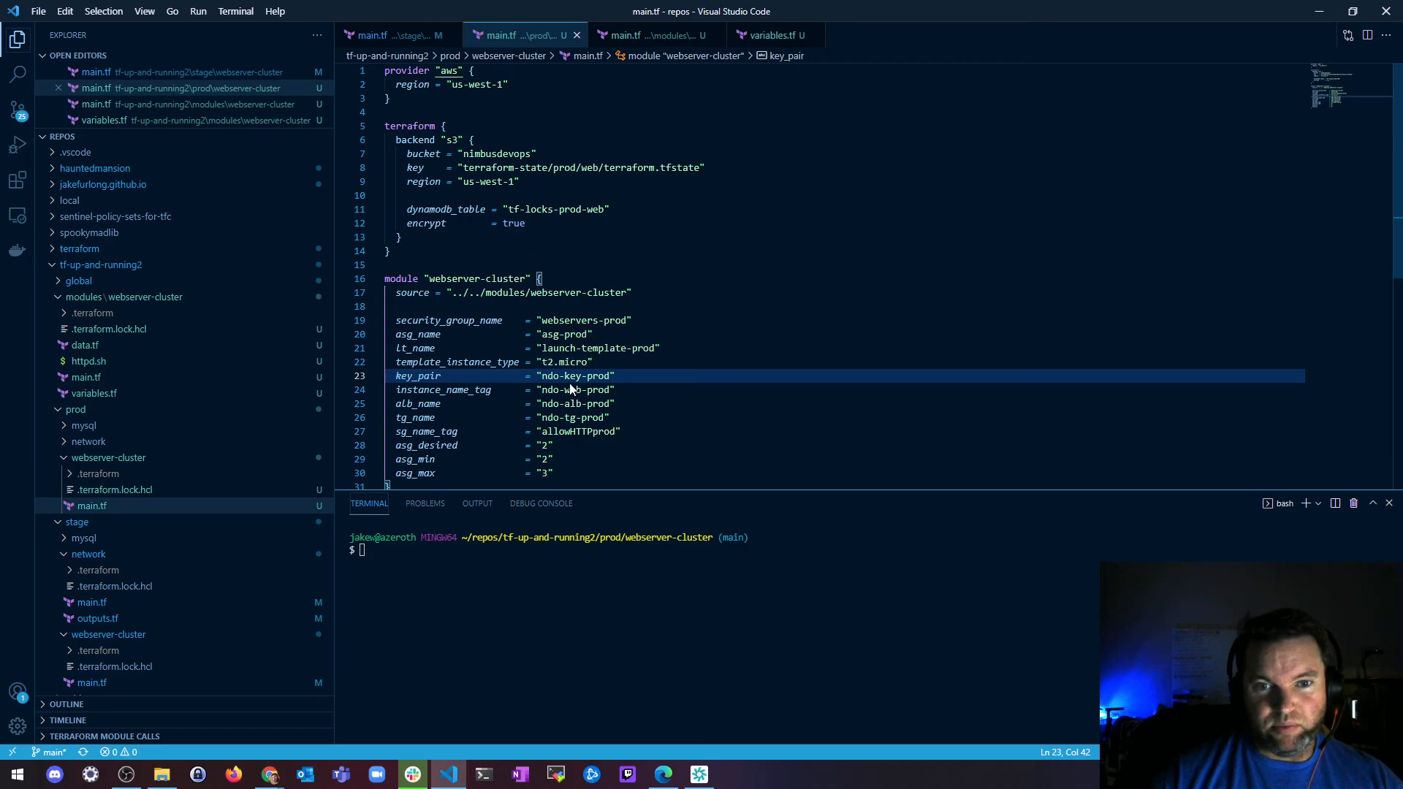